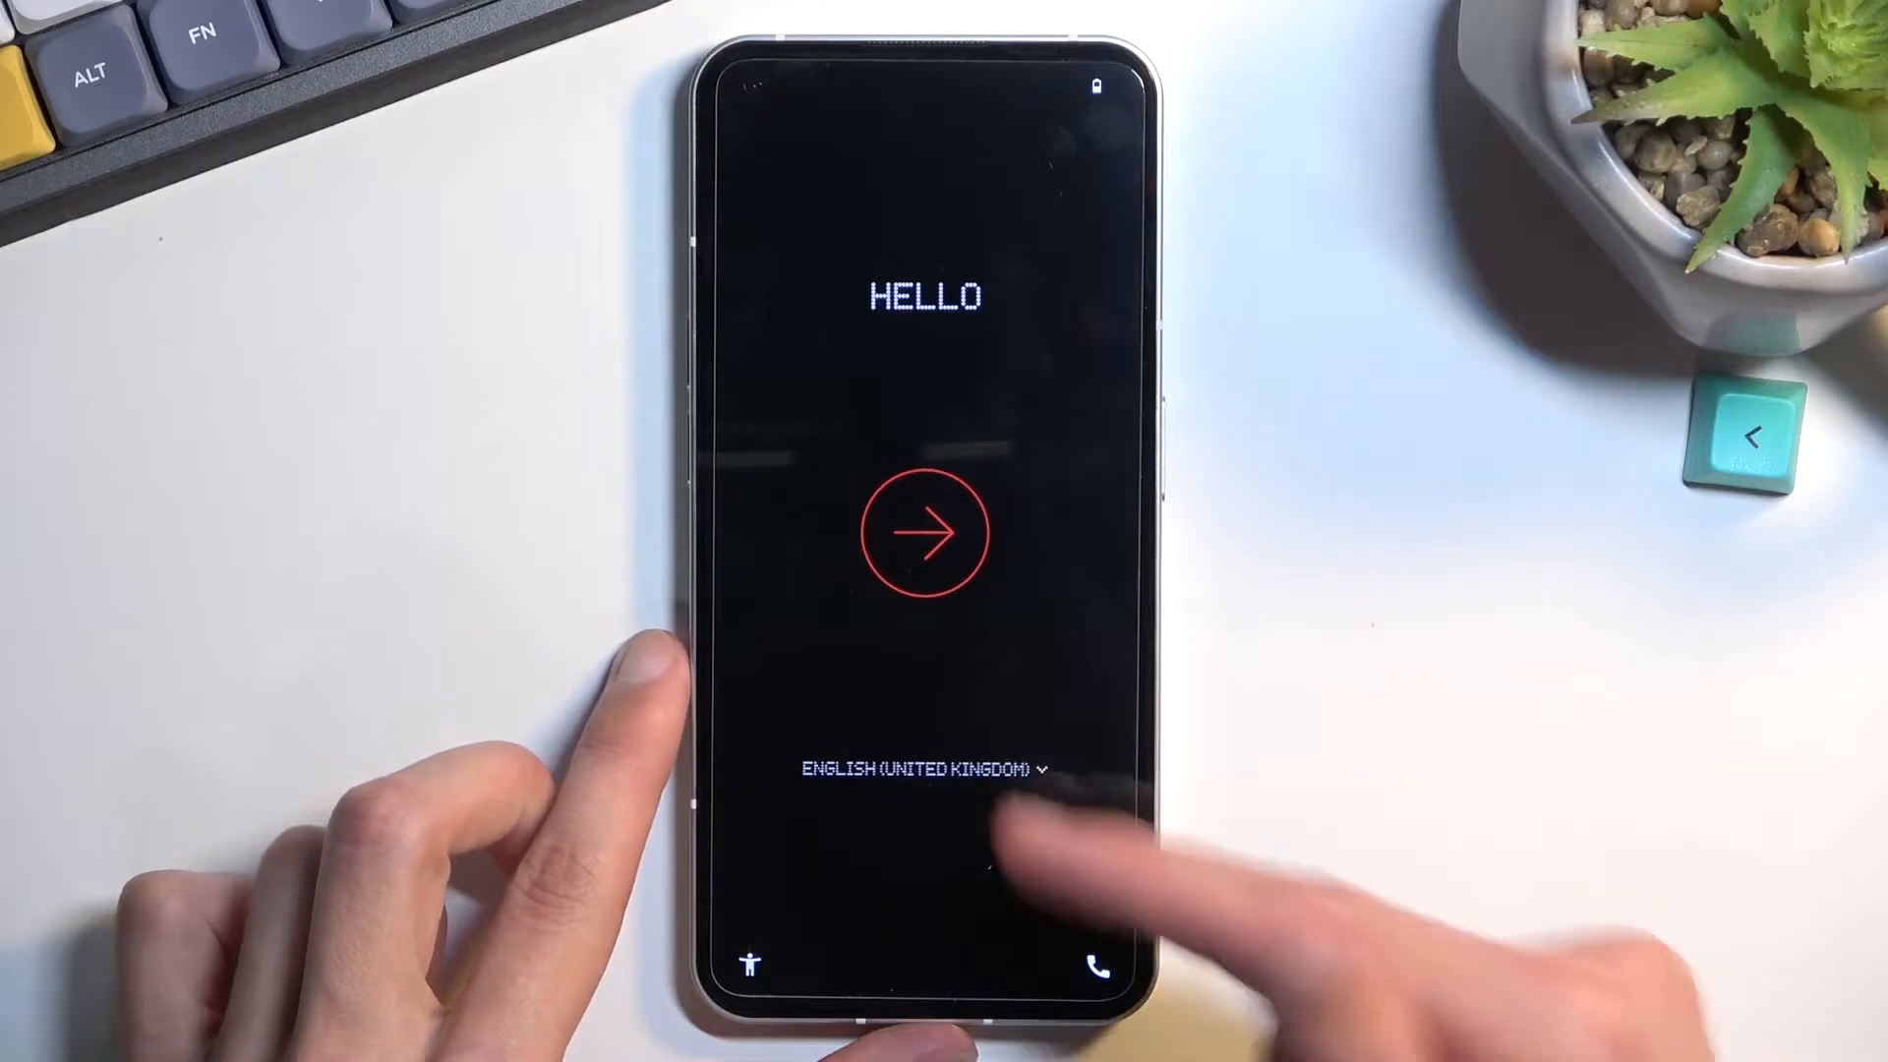
# - Begin setup from HELLO and skip the mobile network step to reach Date and time
pyautogui.click(920, 769)
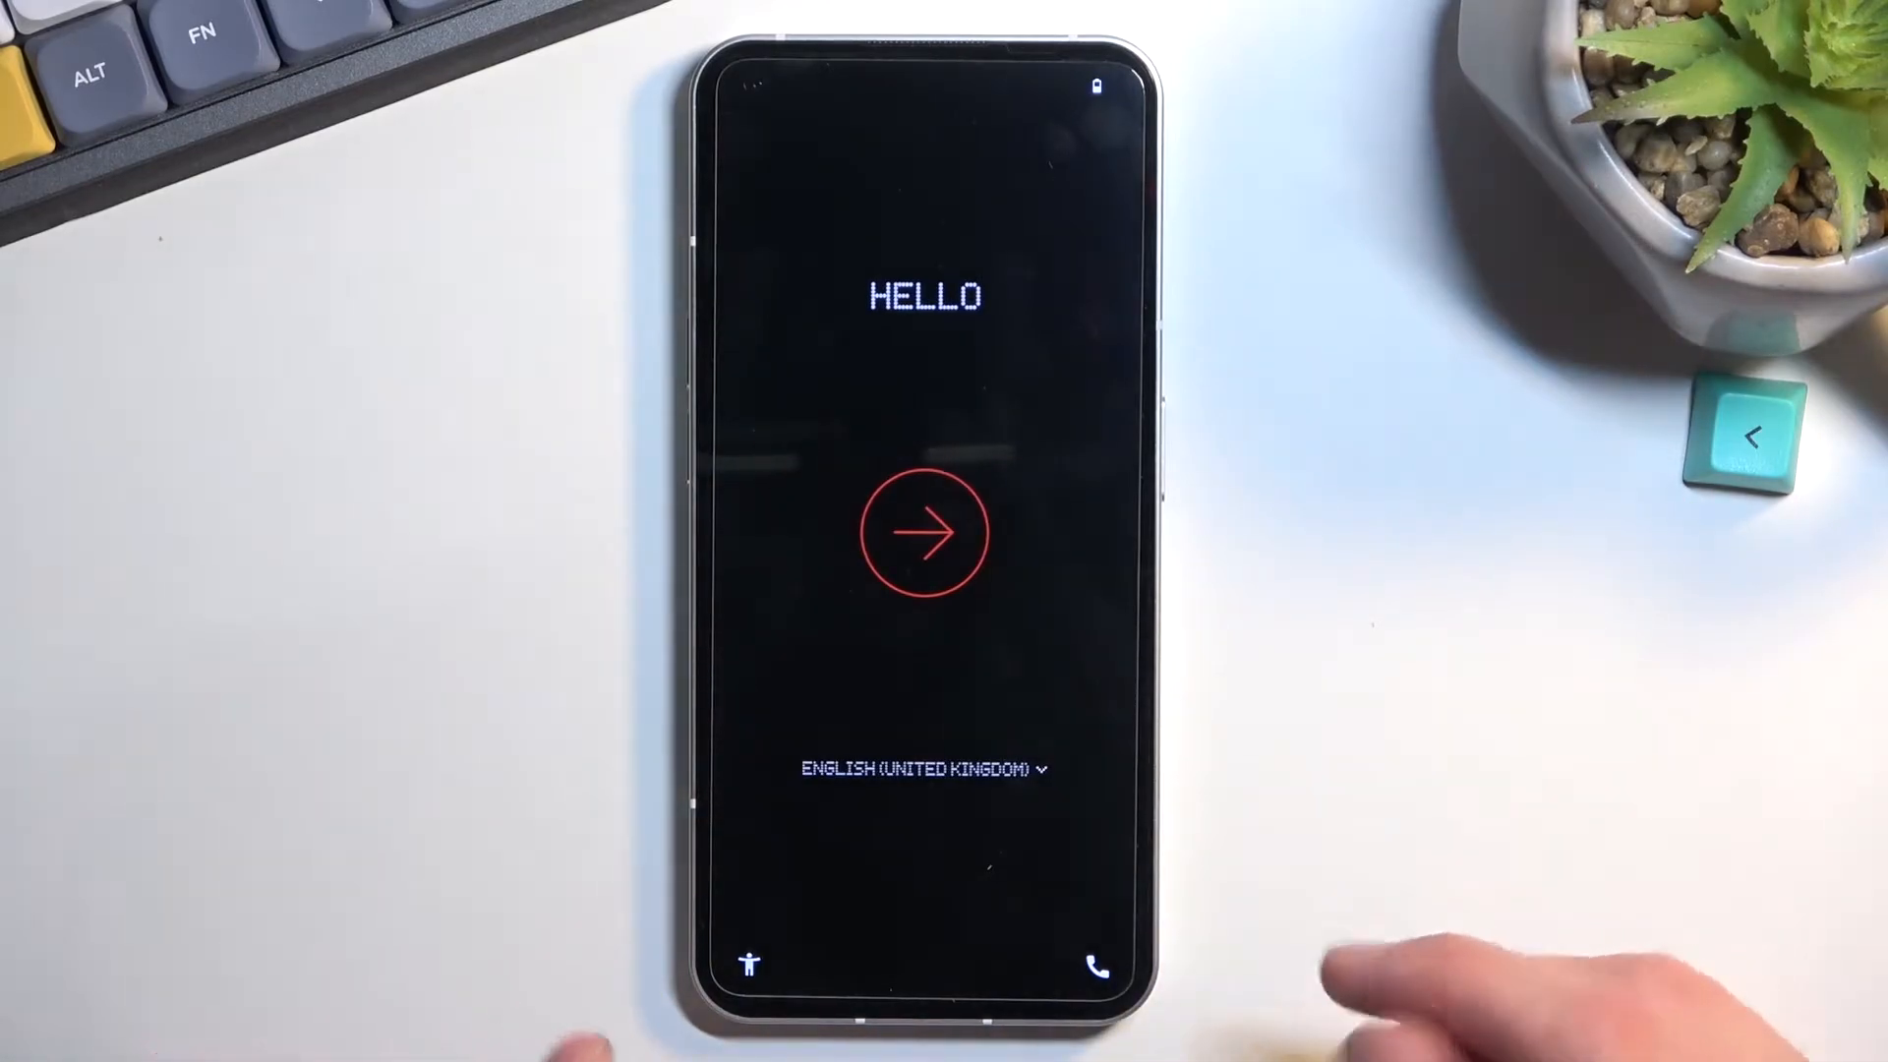
pyautogui.click(926, 530)
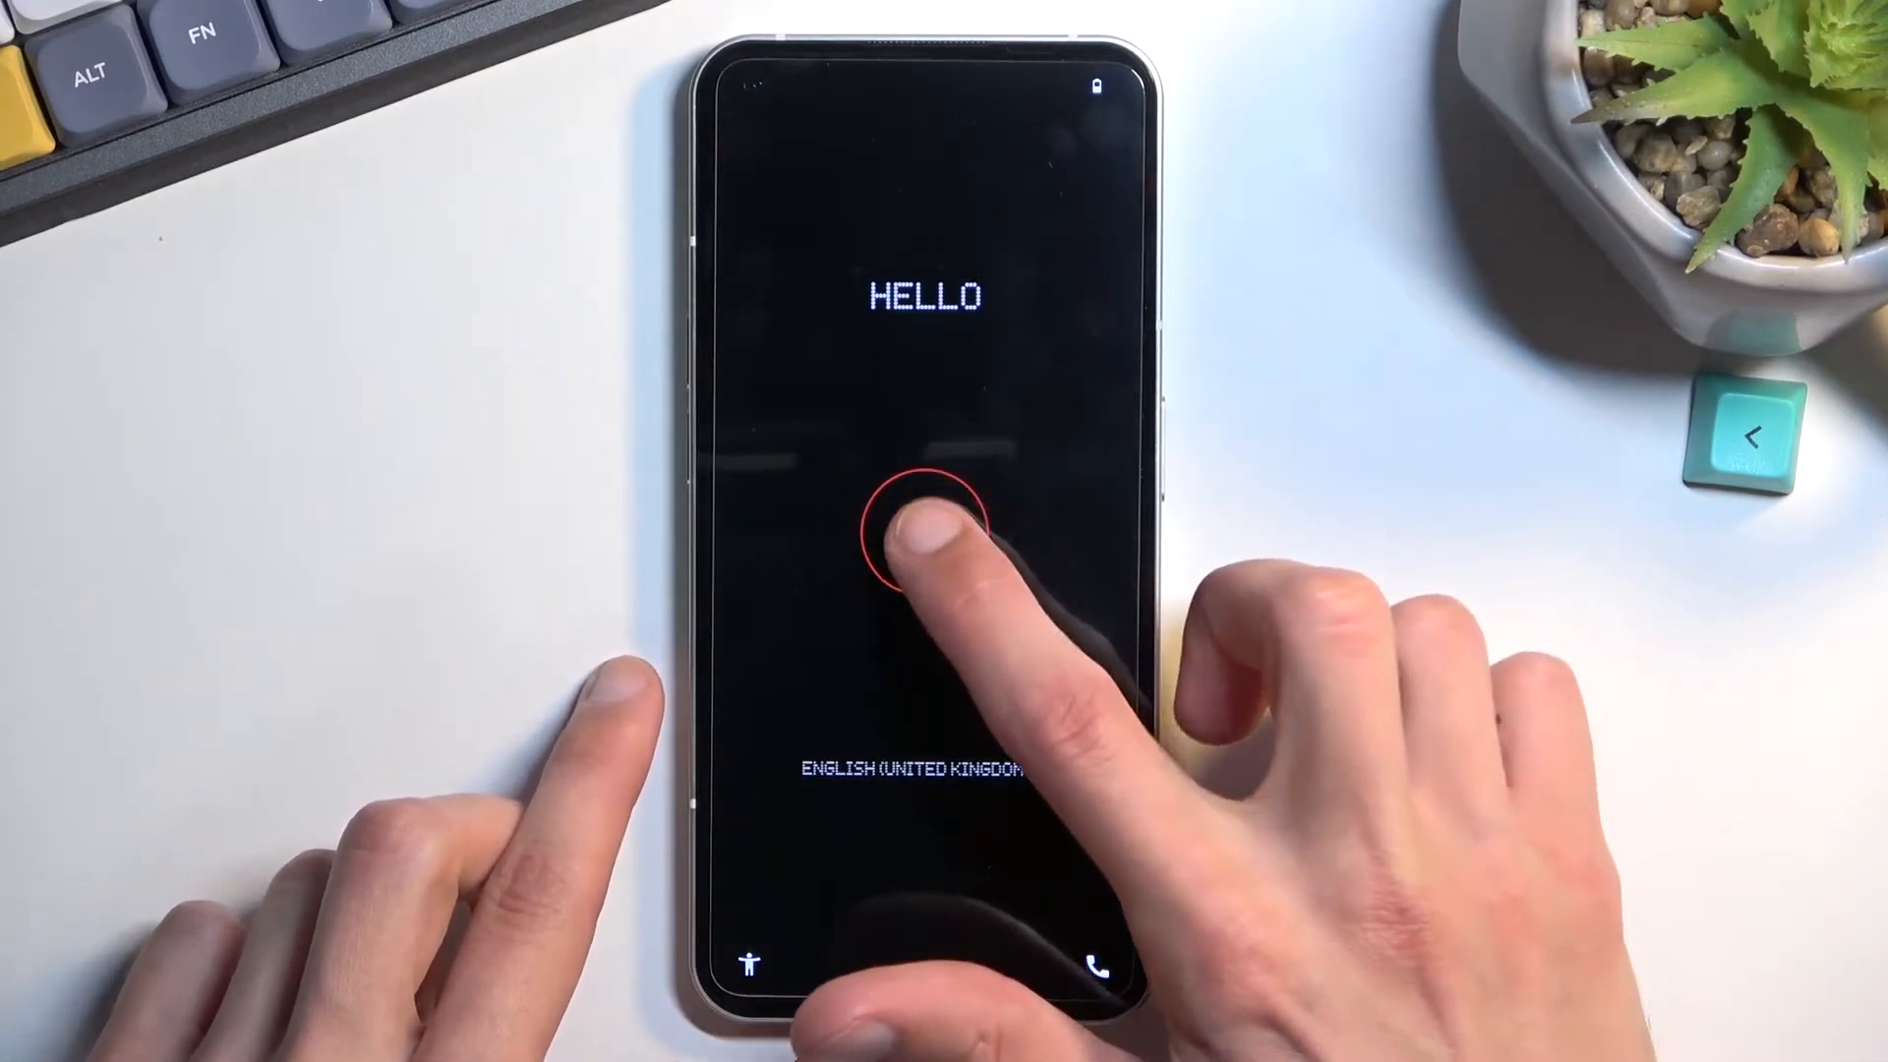
pyautogui.click(924, 529)
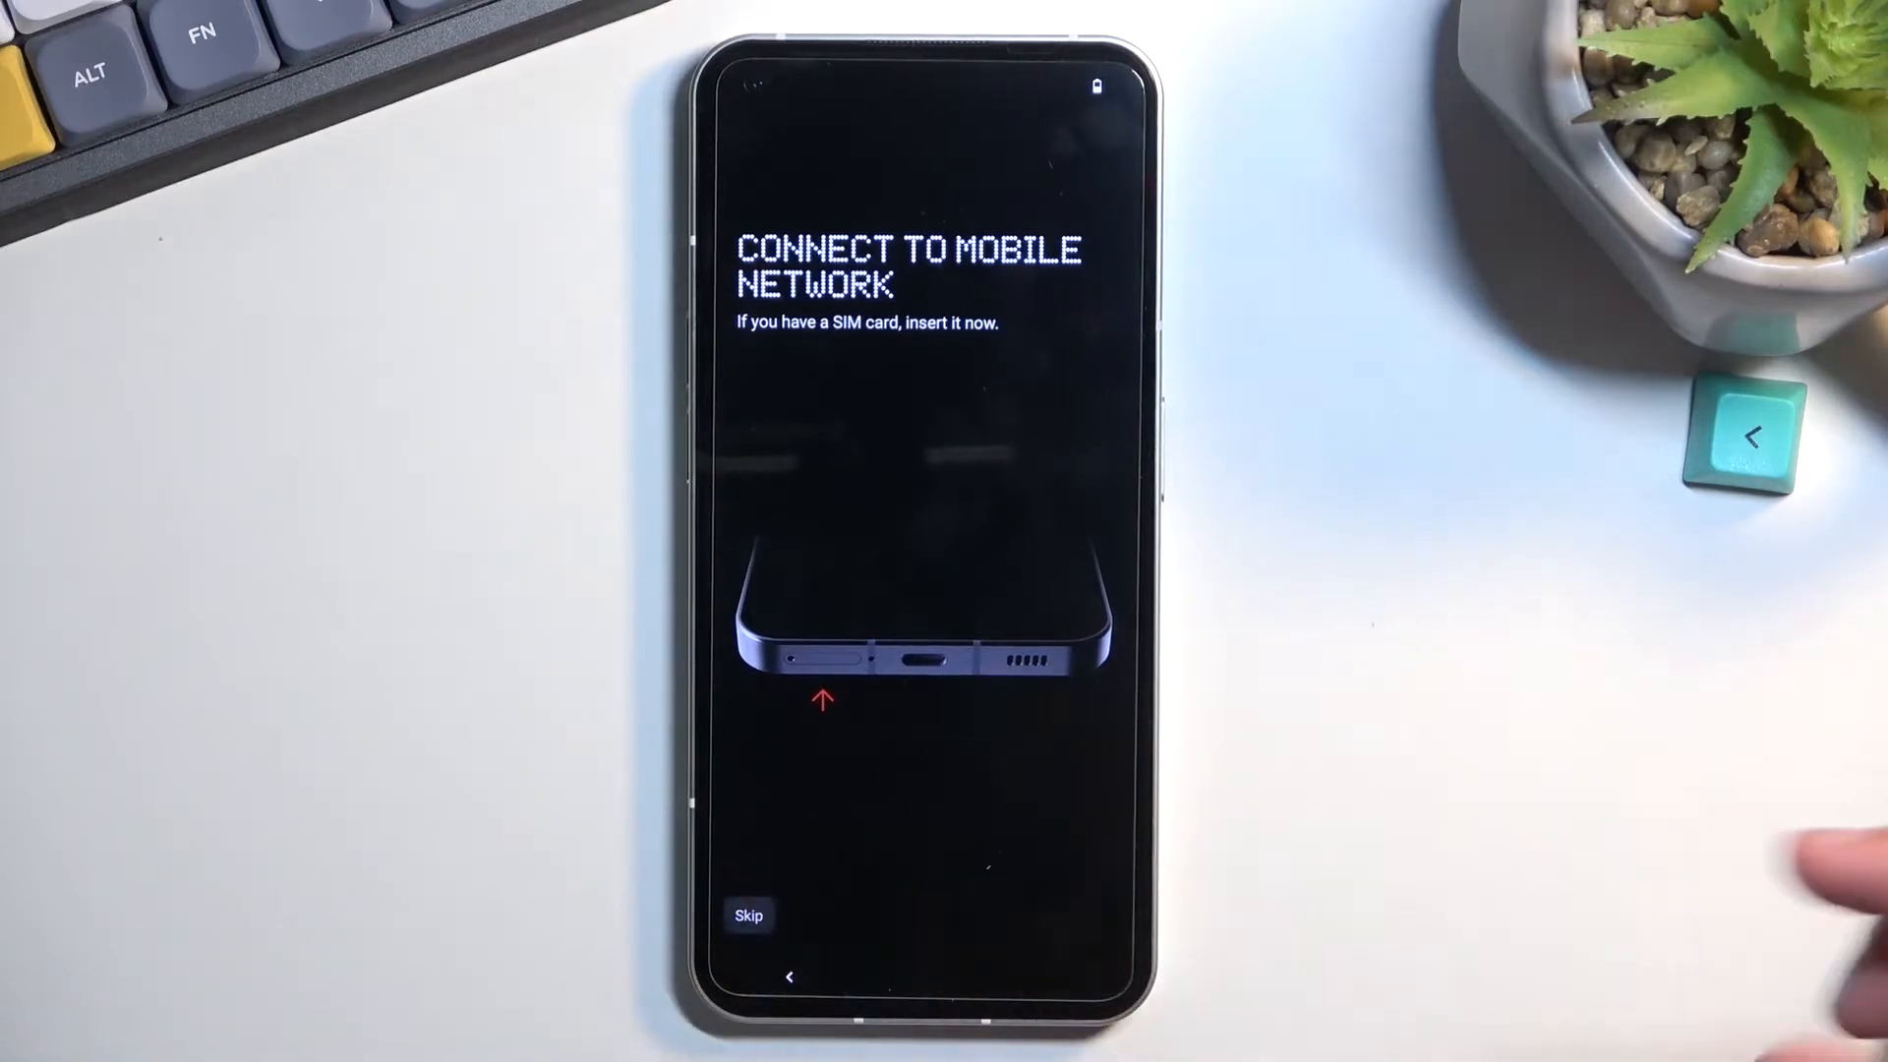
pyautogui.click(749, 915)
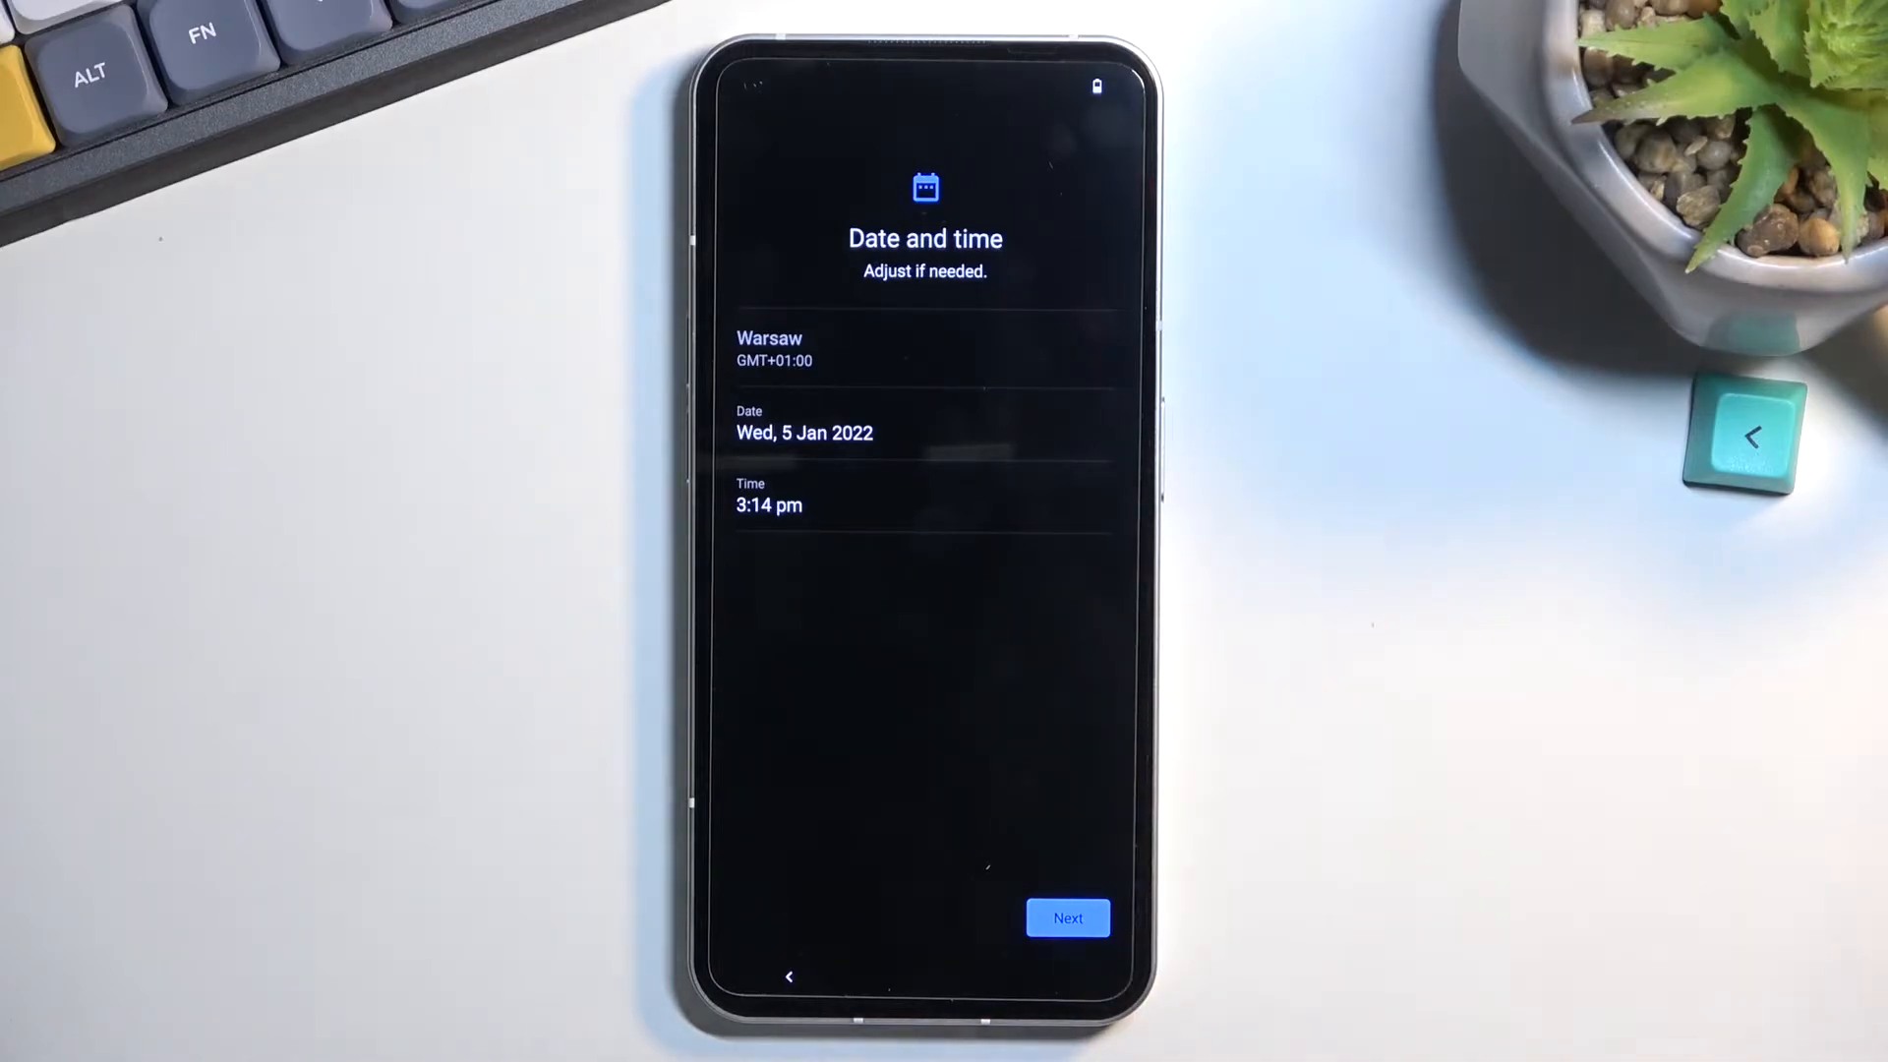
# - Keep Warsaw, Wed 5 Jan 2022 3:14 pm, turn off usage and diagnostic data, and accept Google services
pyautogui.click(1066, 918)
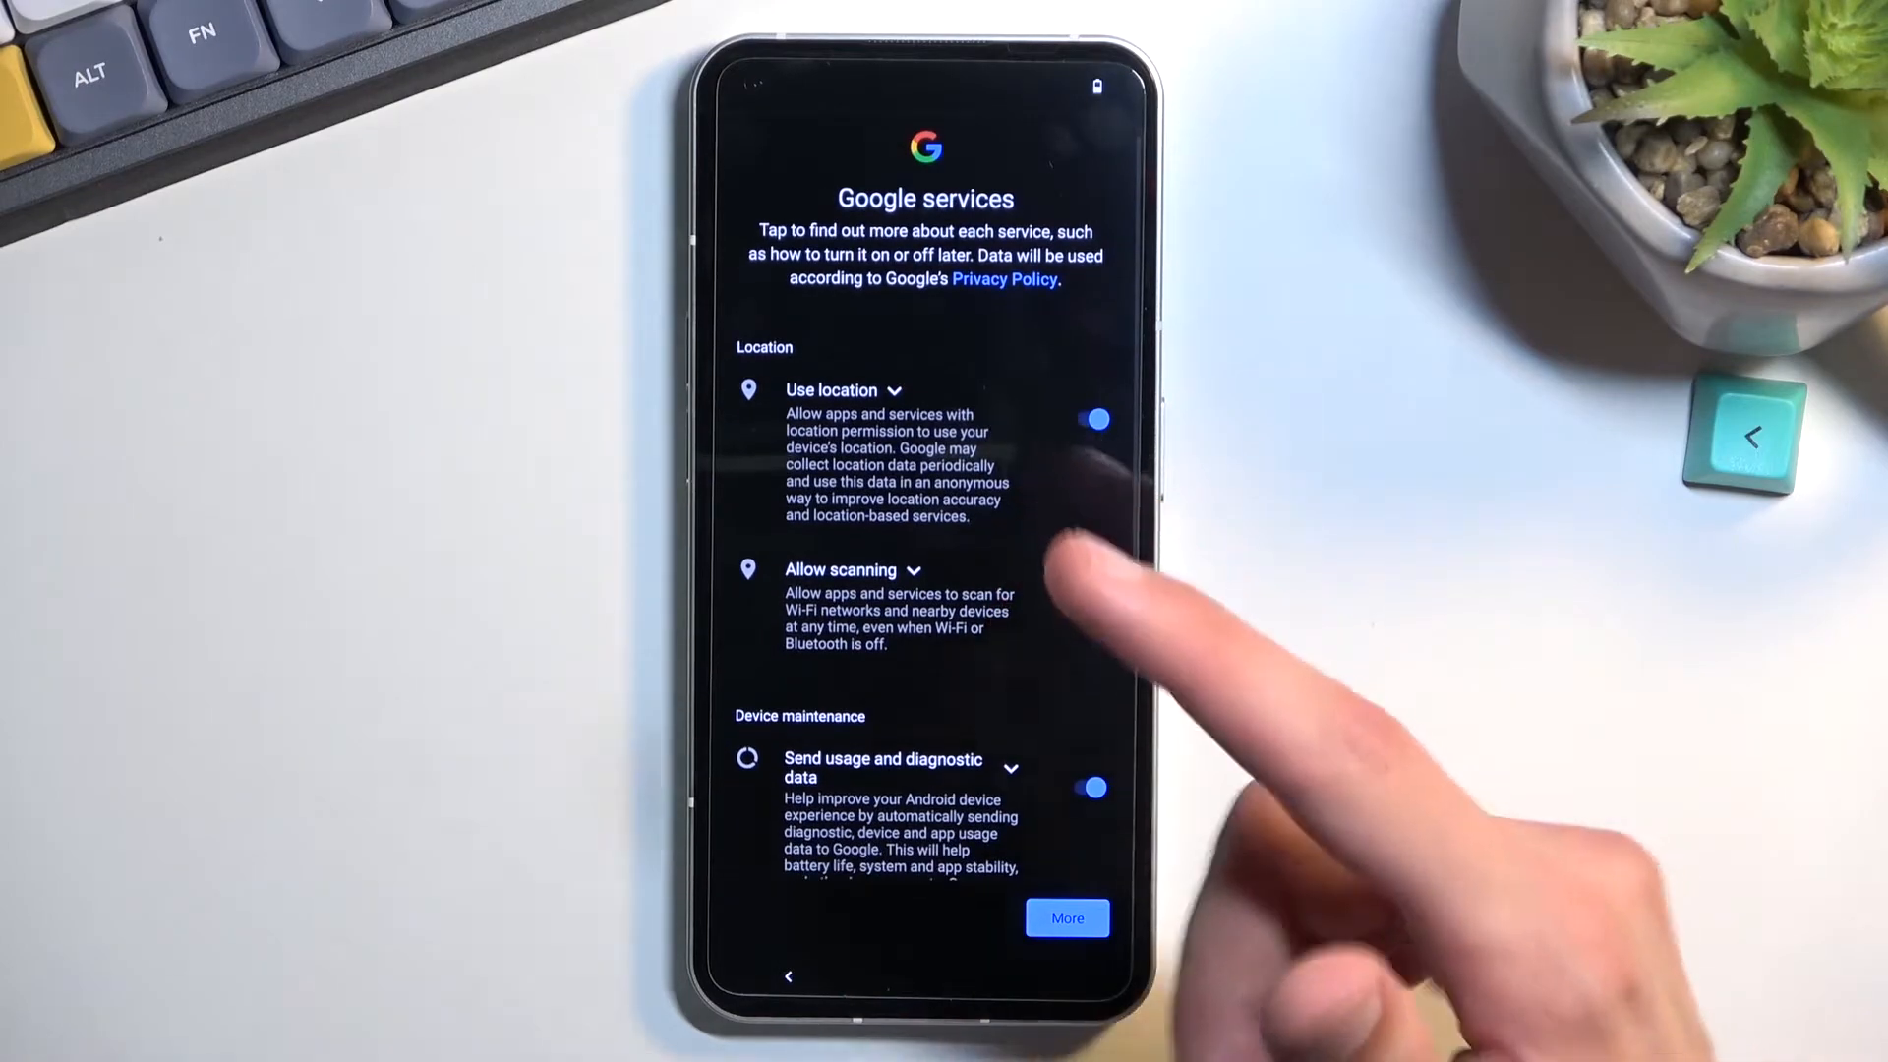
pyautogui.click(1095, 598)
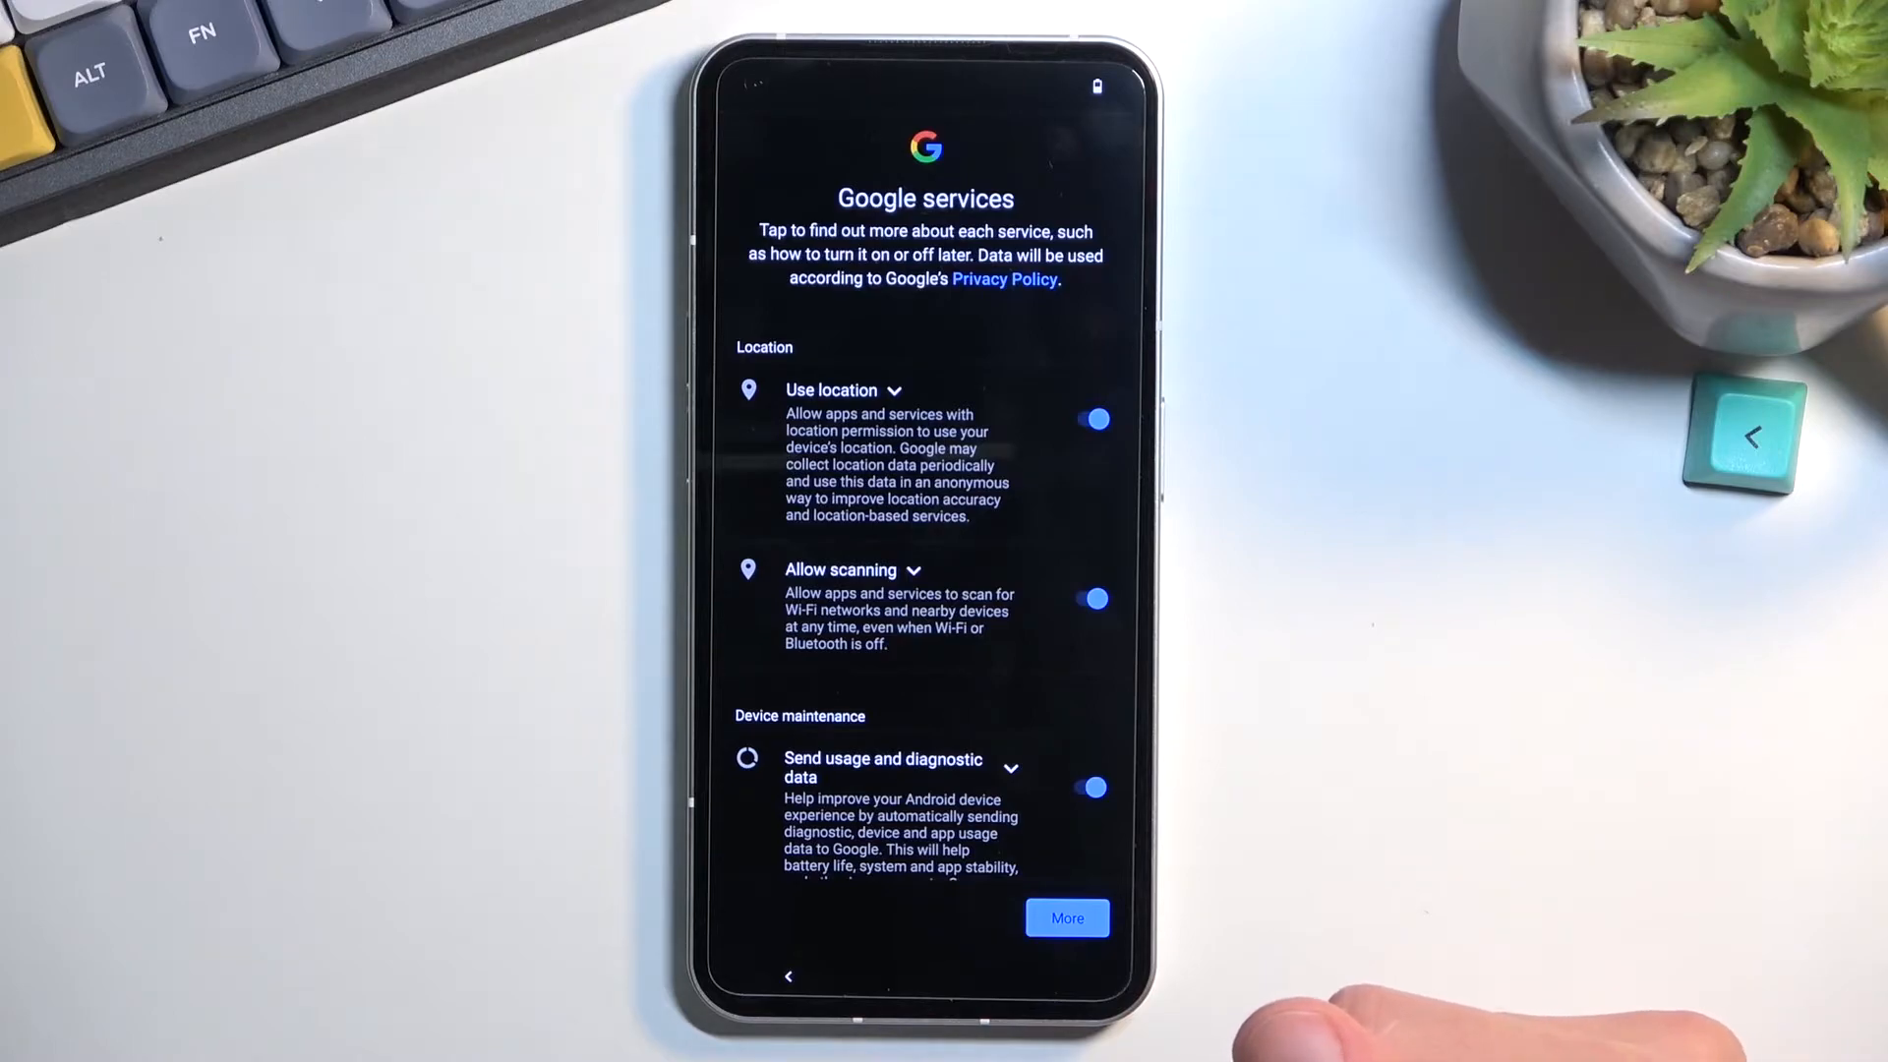
pyautogui.click(1089, 787)
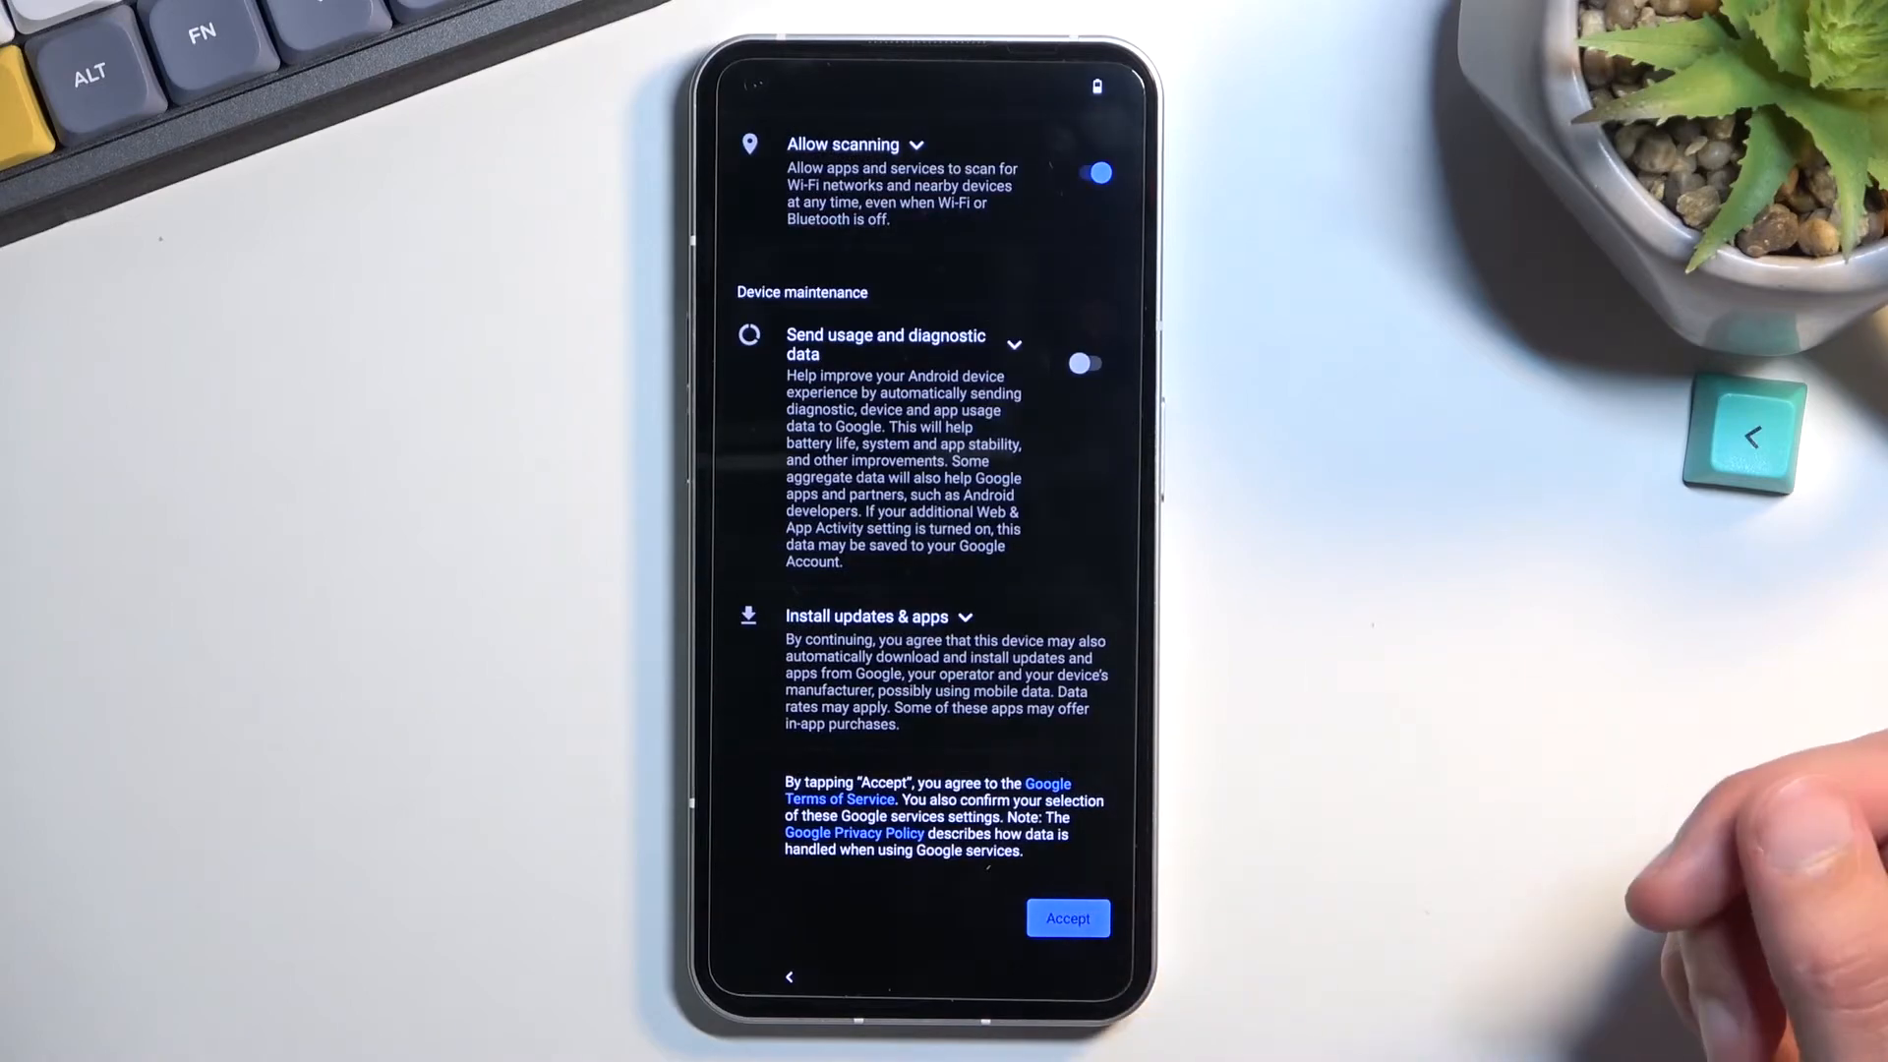
pyautogui.click(1066, 919)
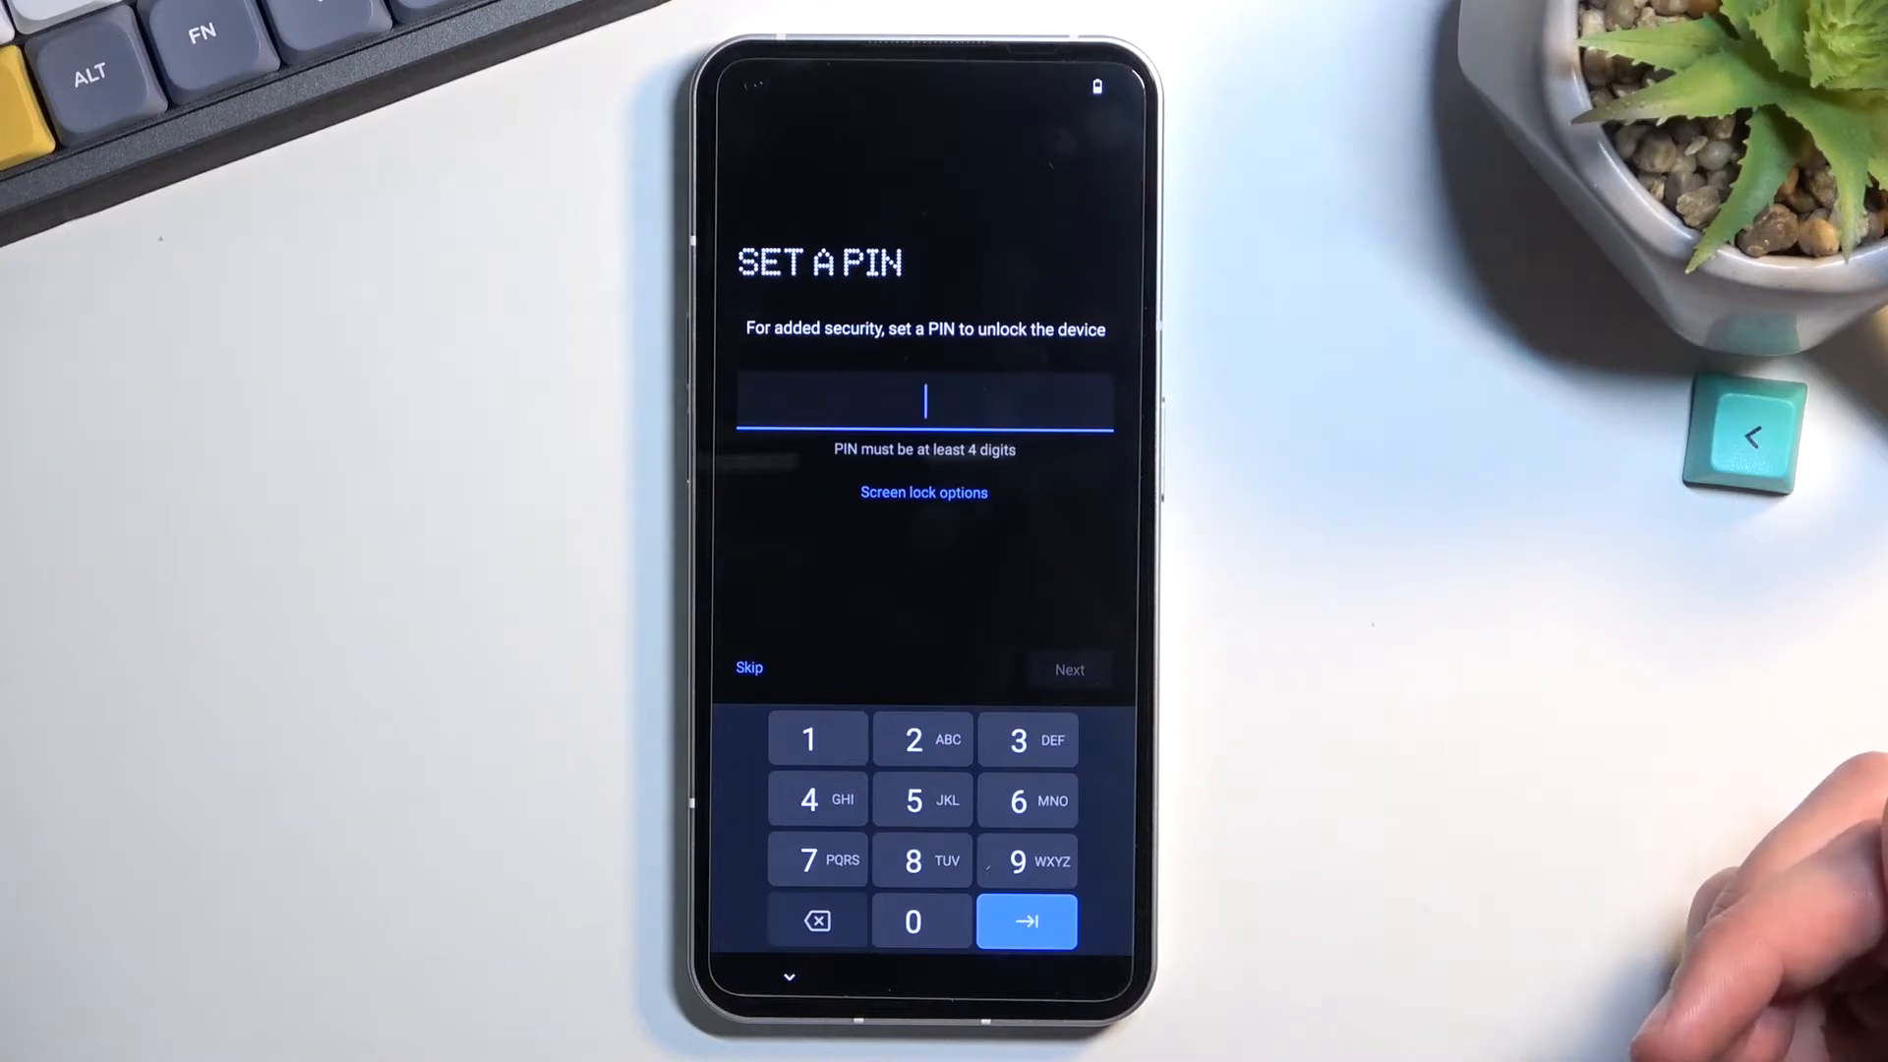
pyautogui.moveTo(1685, 844)
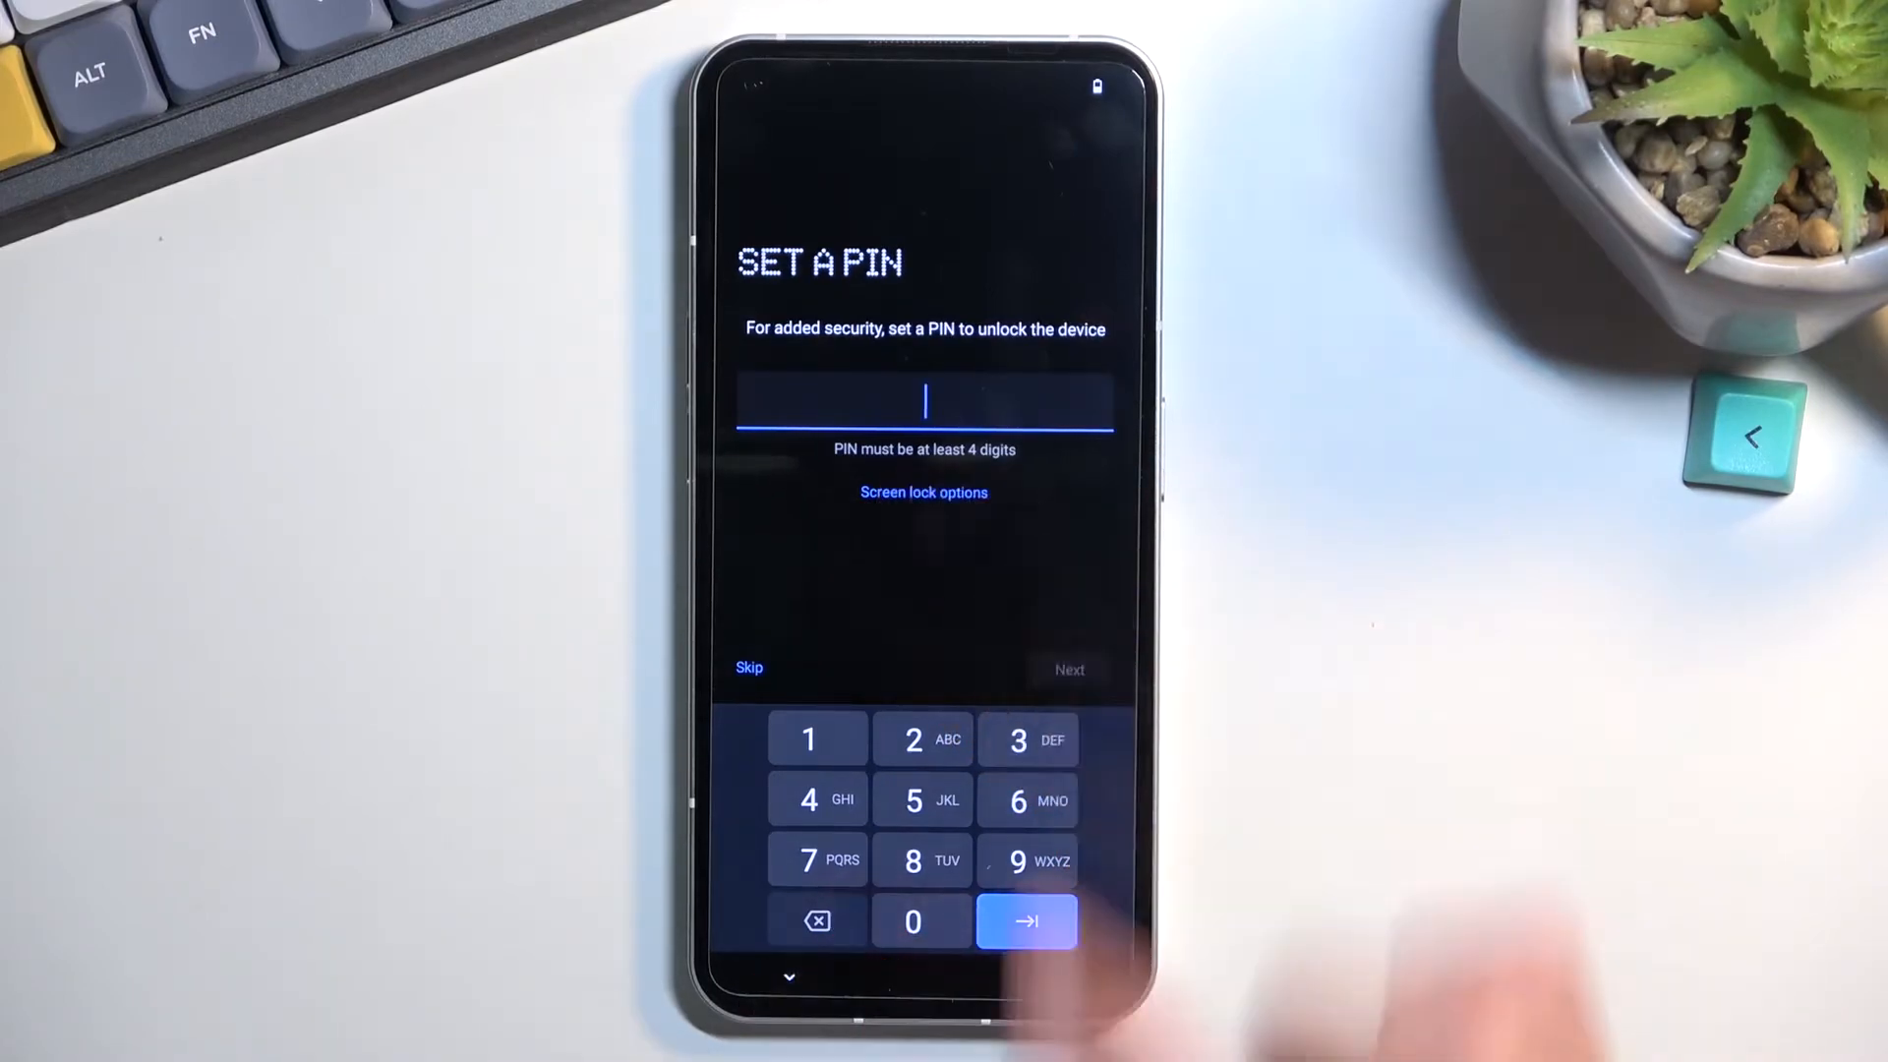
# - Skip PIN and fingerprint setup, confirming the skip dialog, to reach Terms & Conditions
pyautogui.click(924, 492)
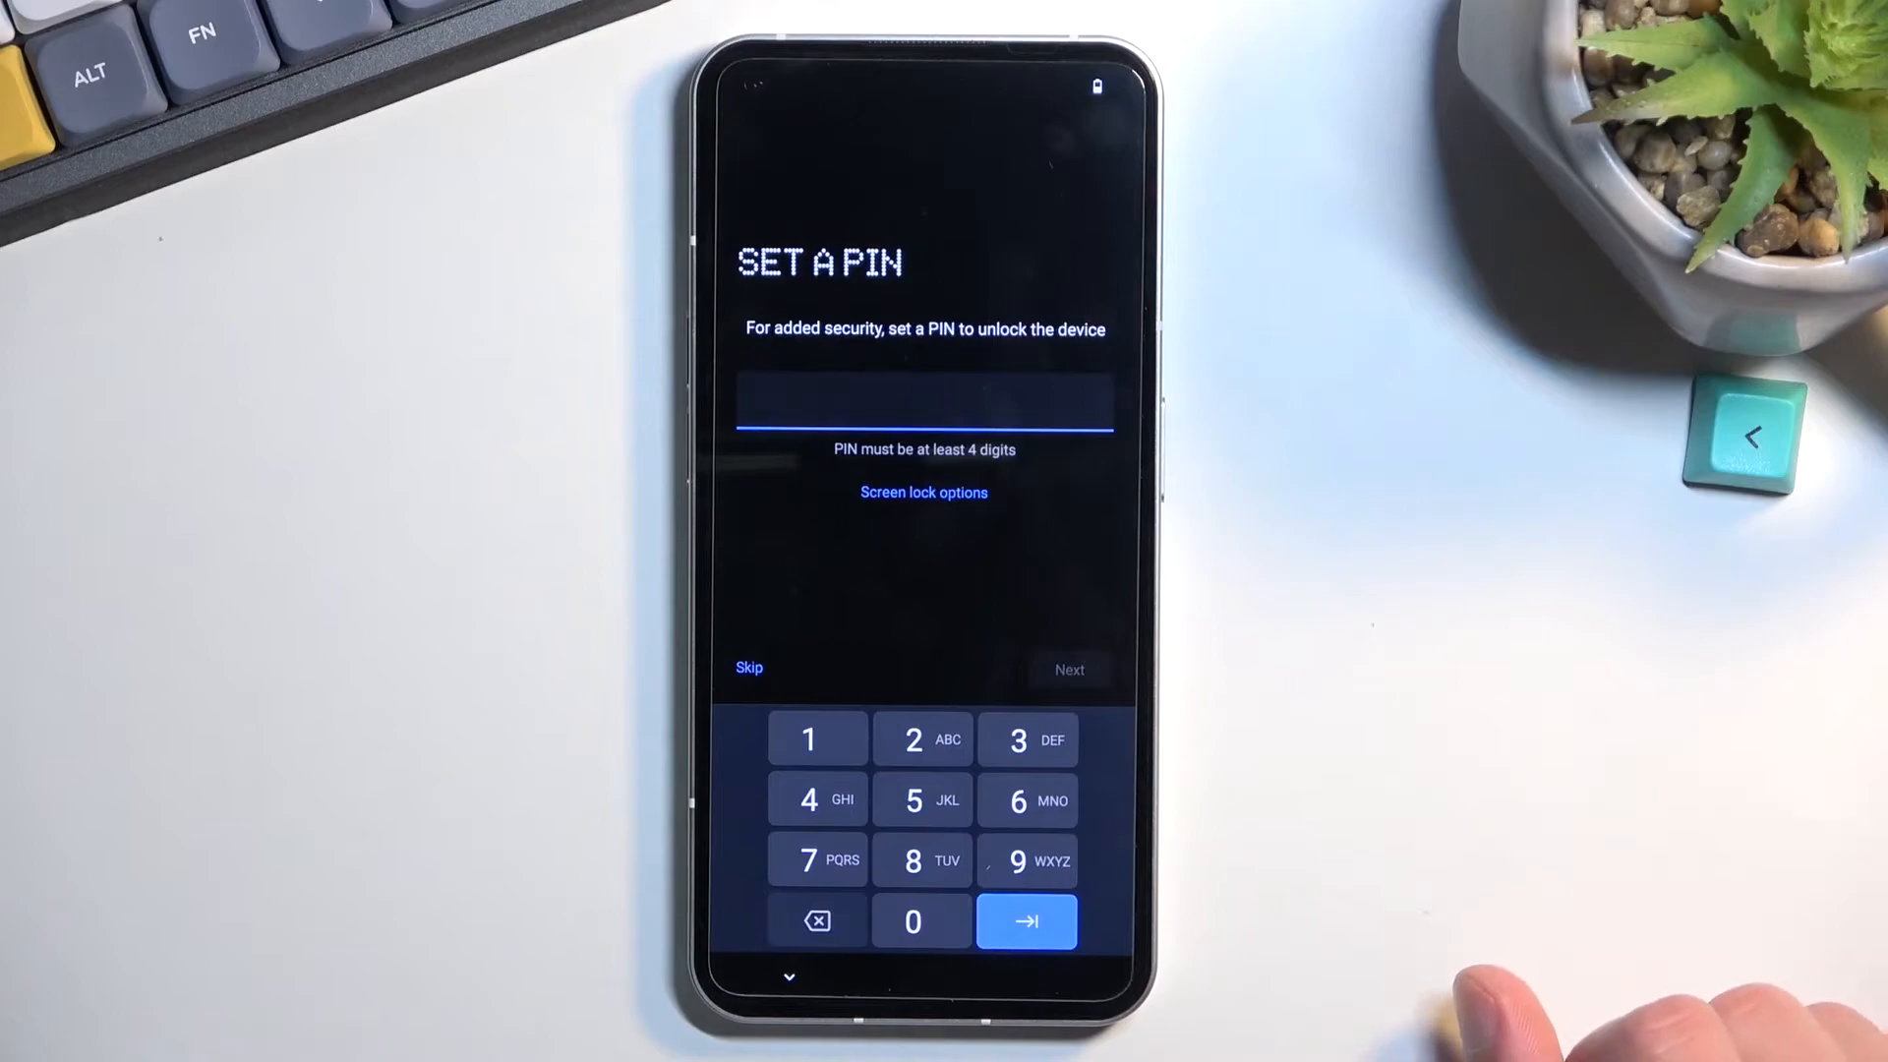
pyautogui.click(748, 667)
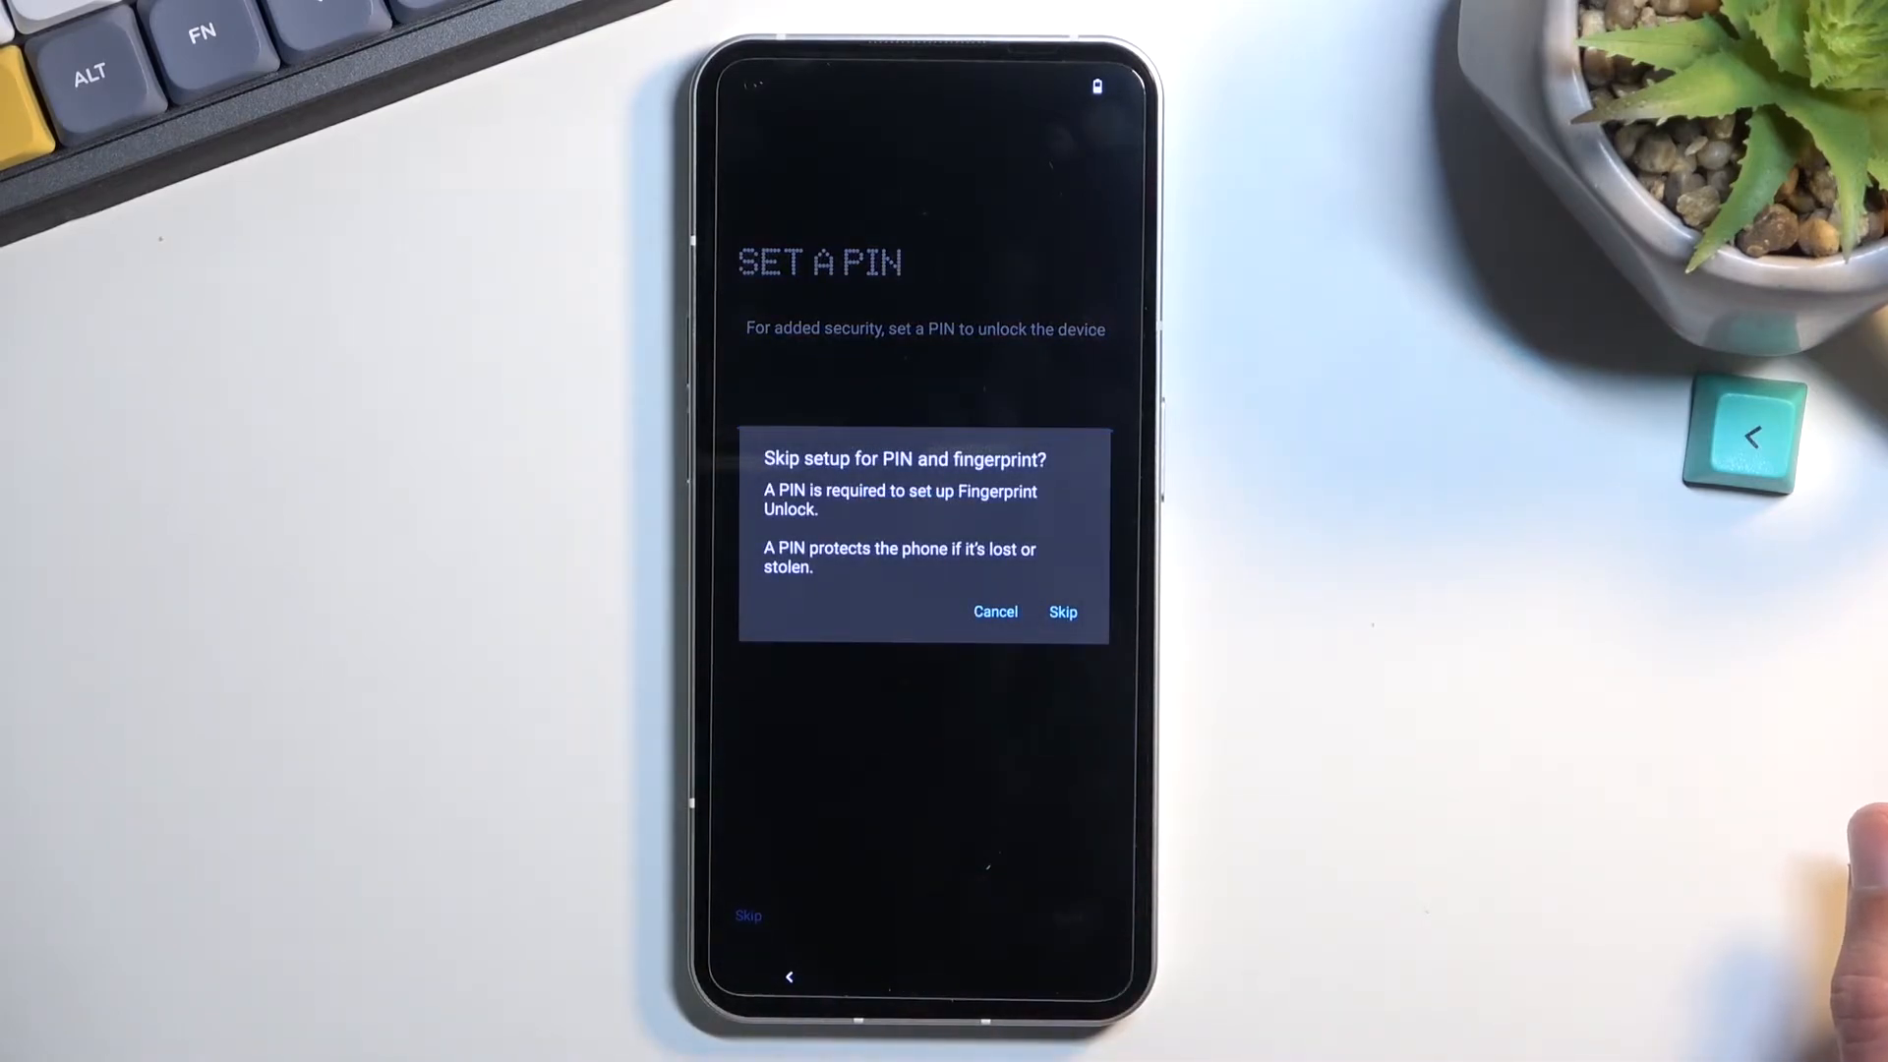
pyautogui.click(1062, 612)
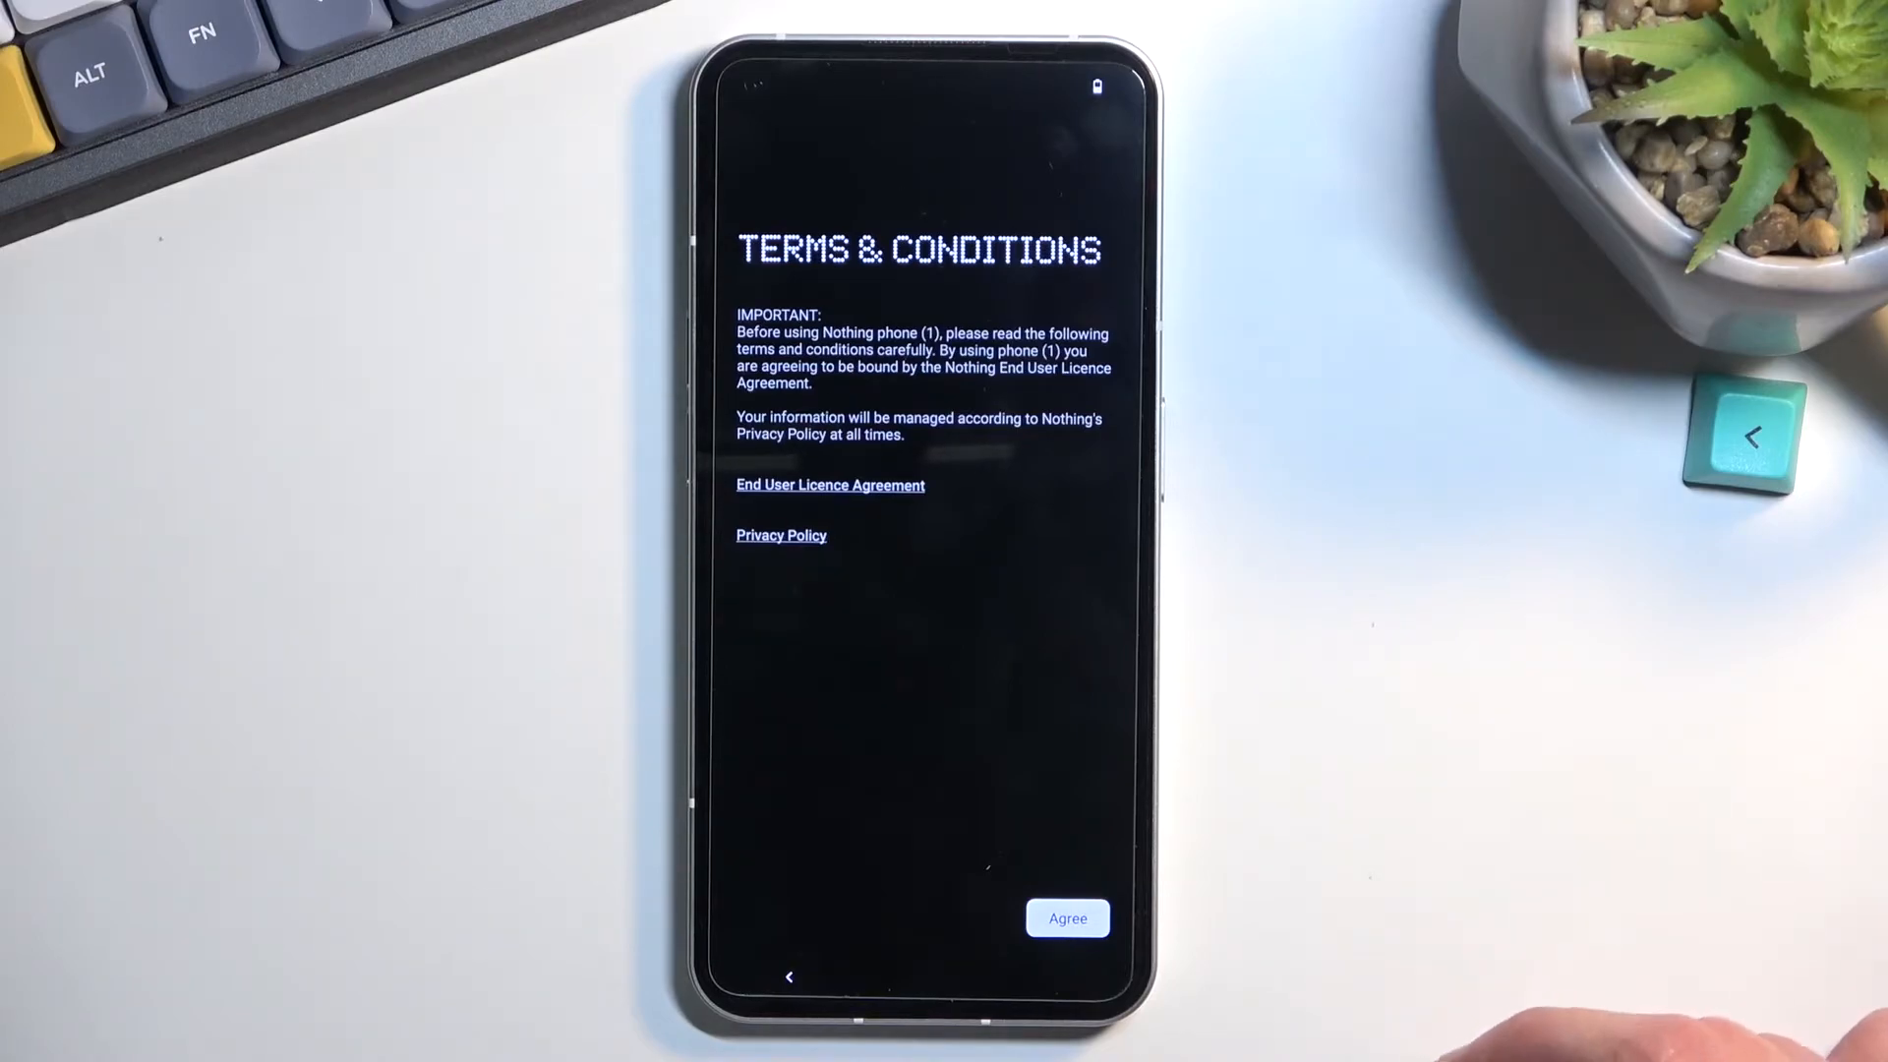
# - Agree to Terms & Conditions and leave the Experience Improvement Programs on
pyautogui.click(1066, 918)
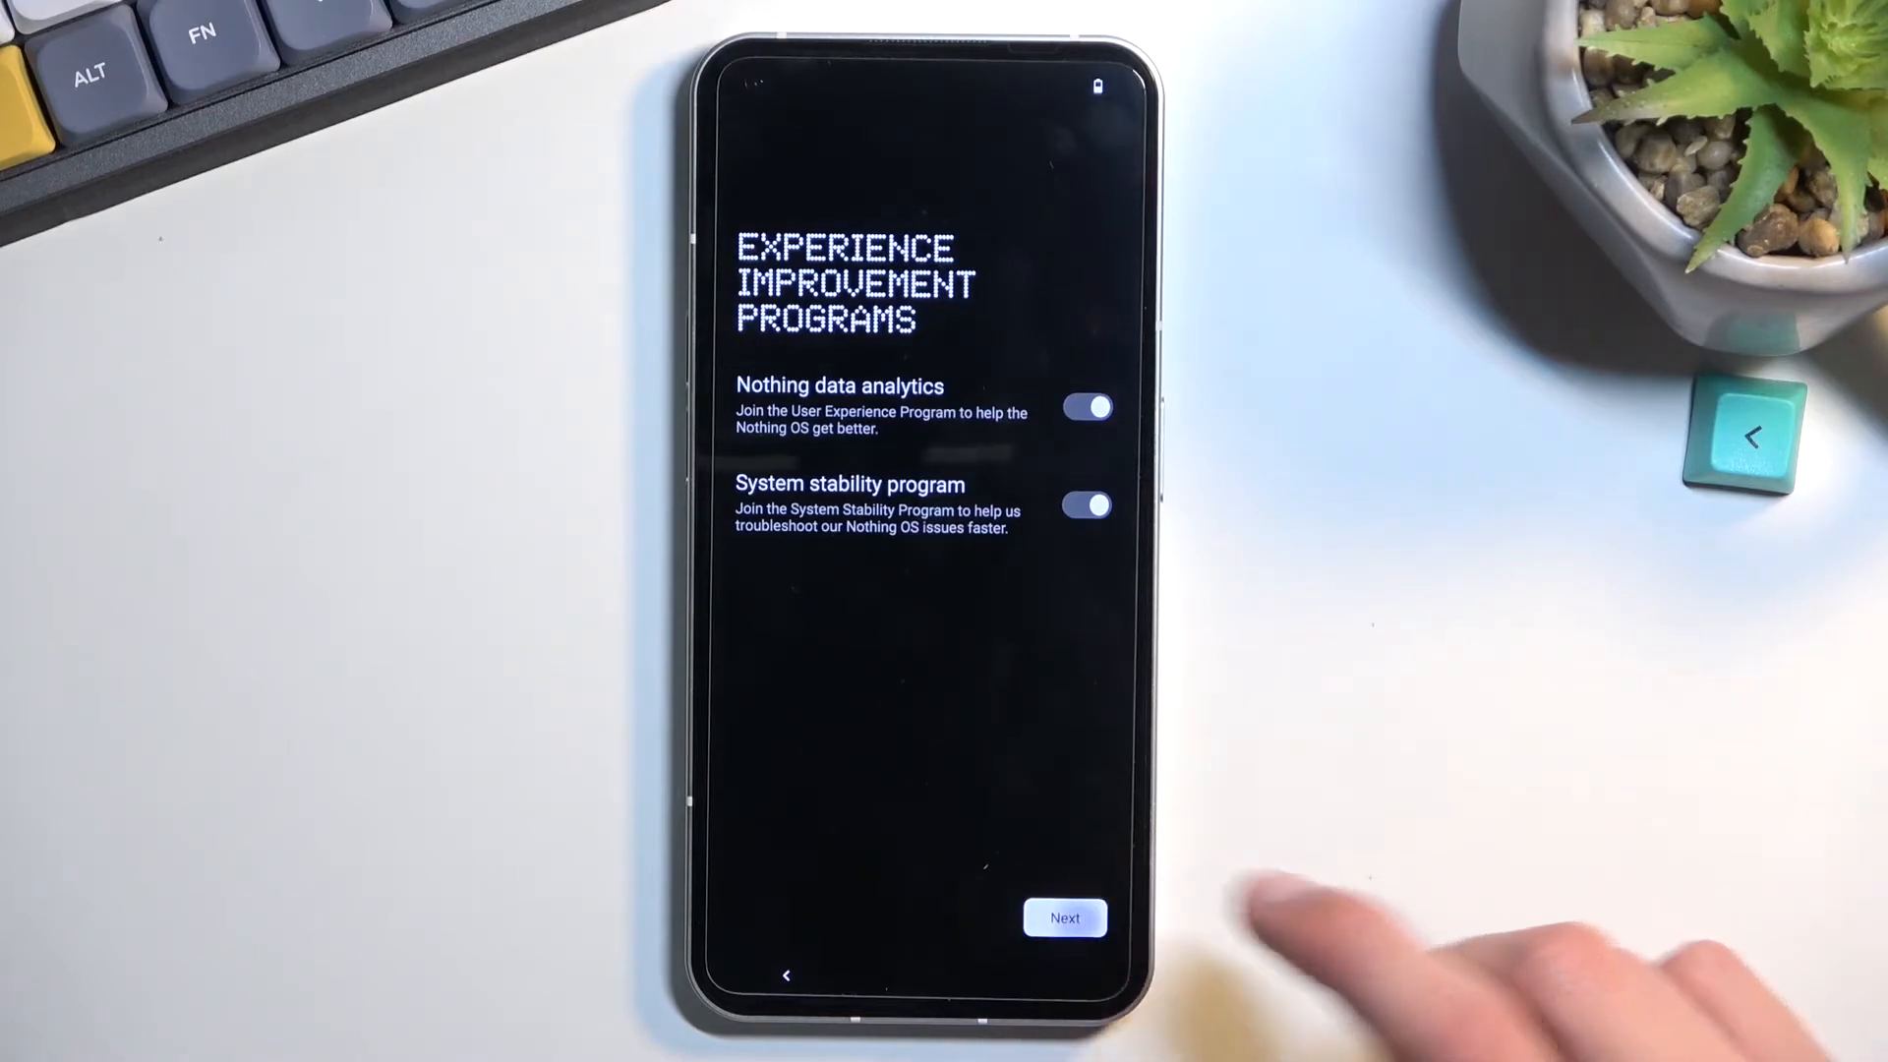
pyautogui.click(1064, 918)
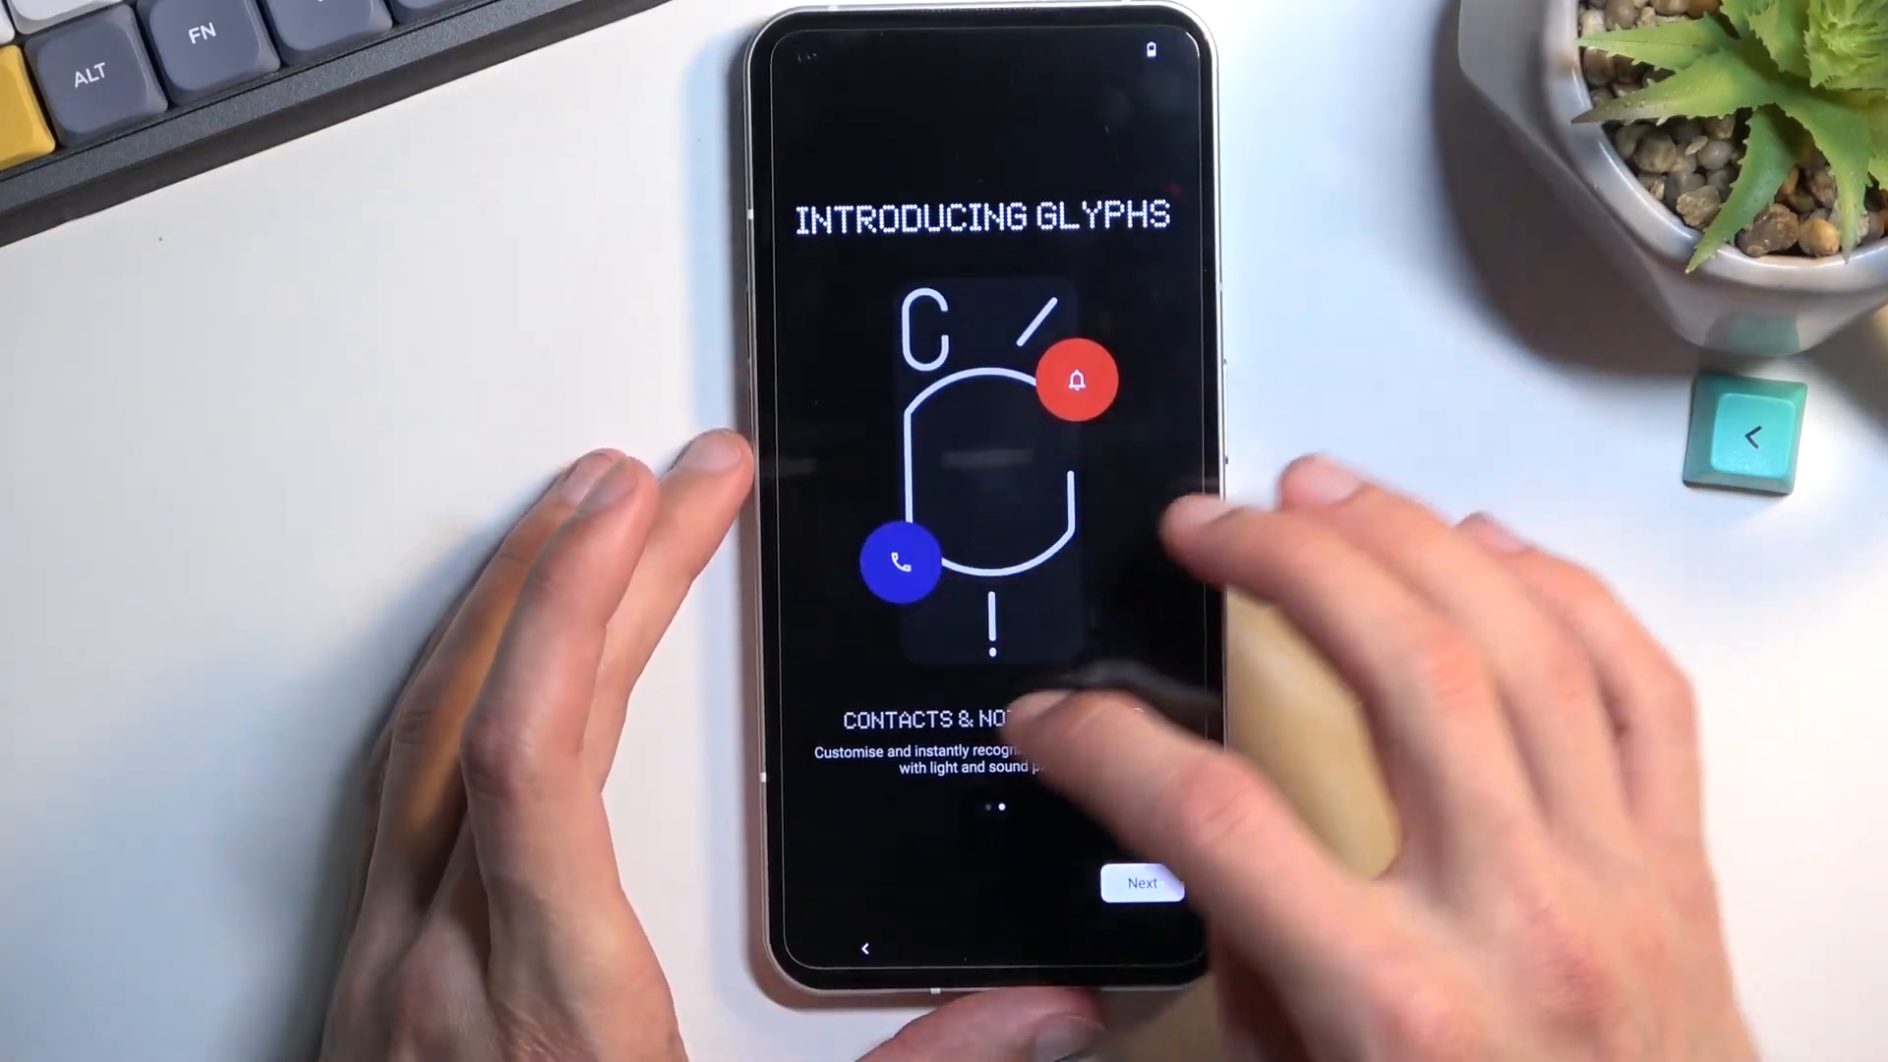
# - Advance through the Introducing Glyphs pages to System Navigation
pyautogui.click(1139, 883)
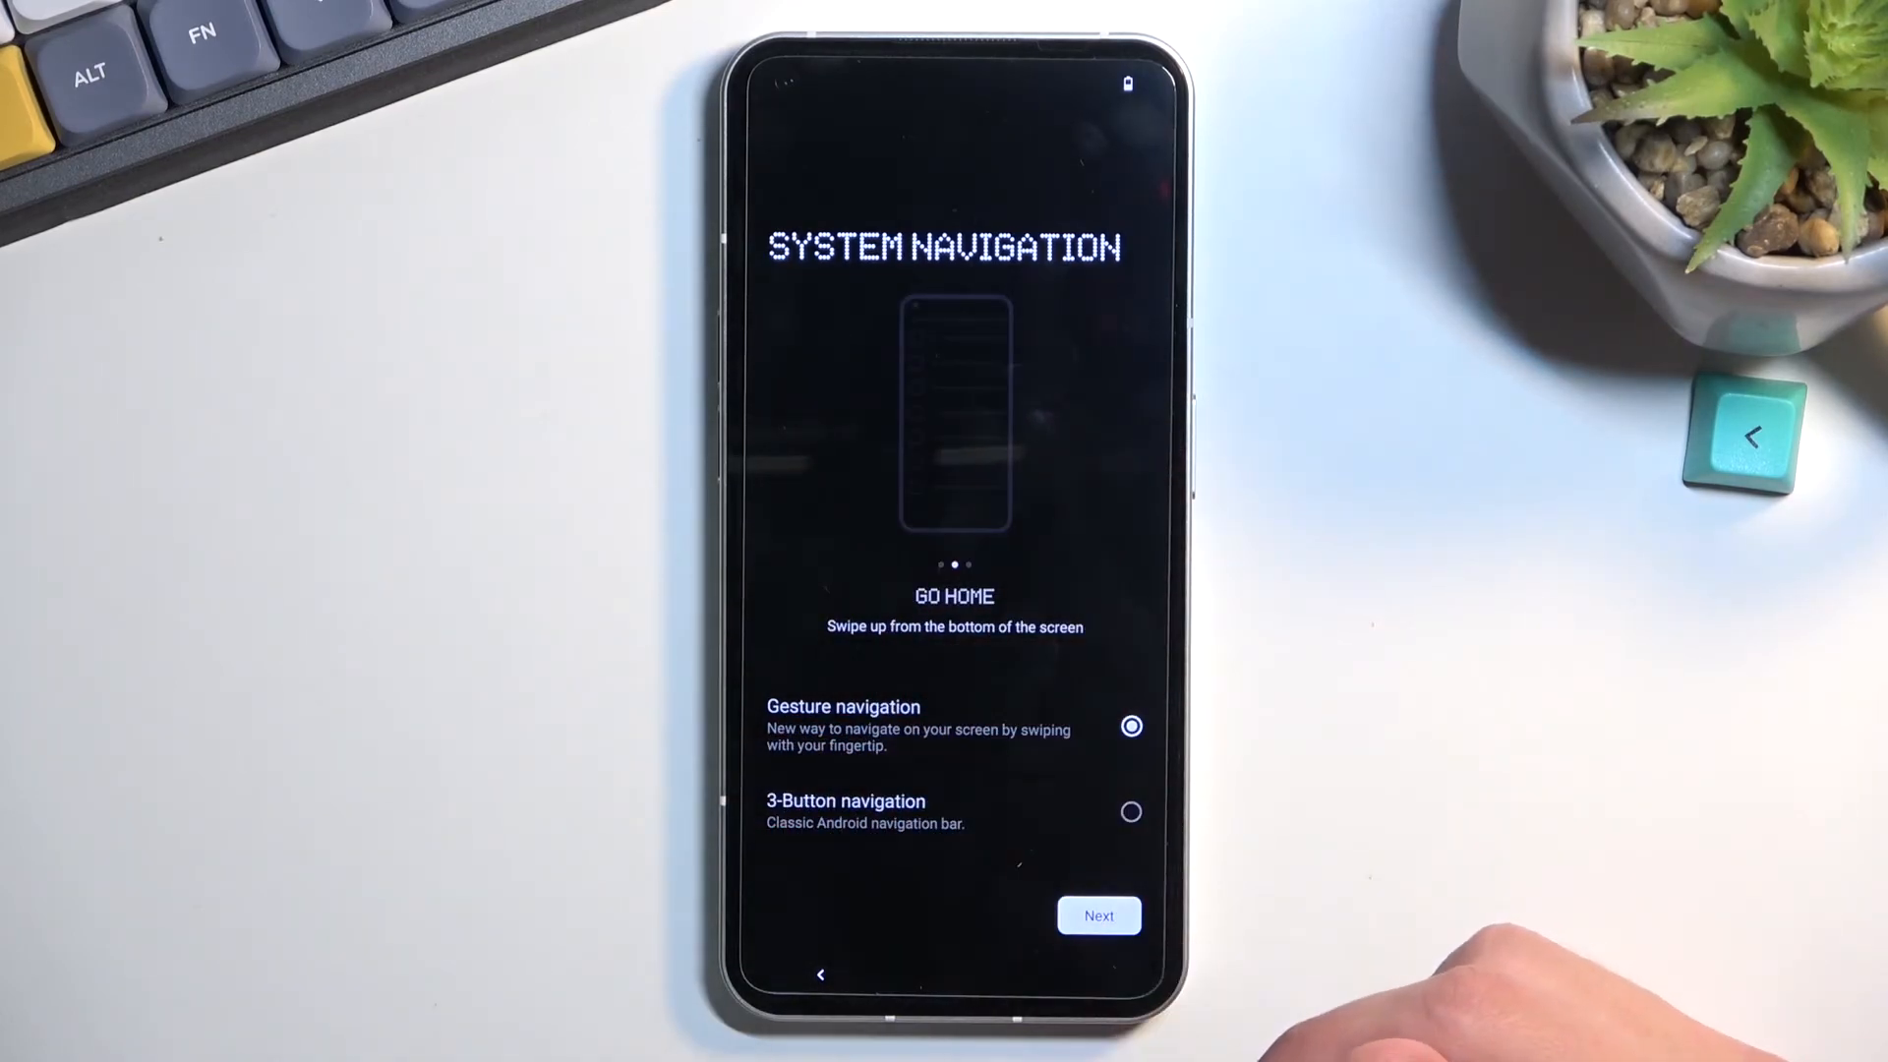
# - Confirm Gesture navigation and finish on the WELCOME 'Swipe up to start' screen
pyautogui.click(1097, 914)
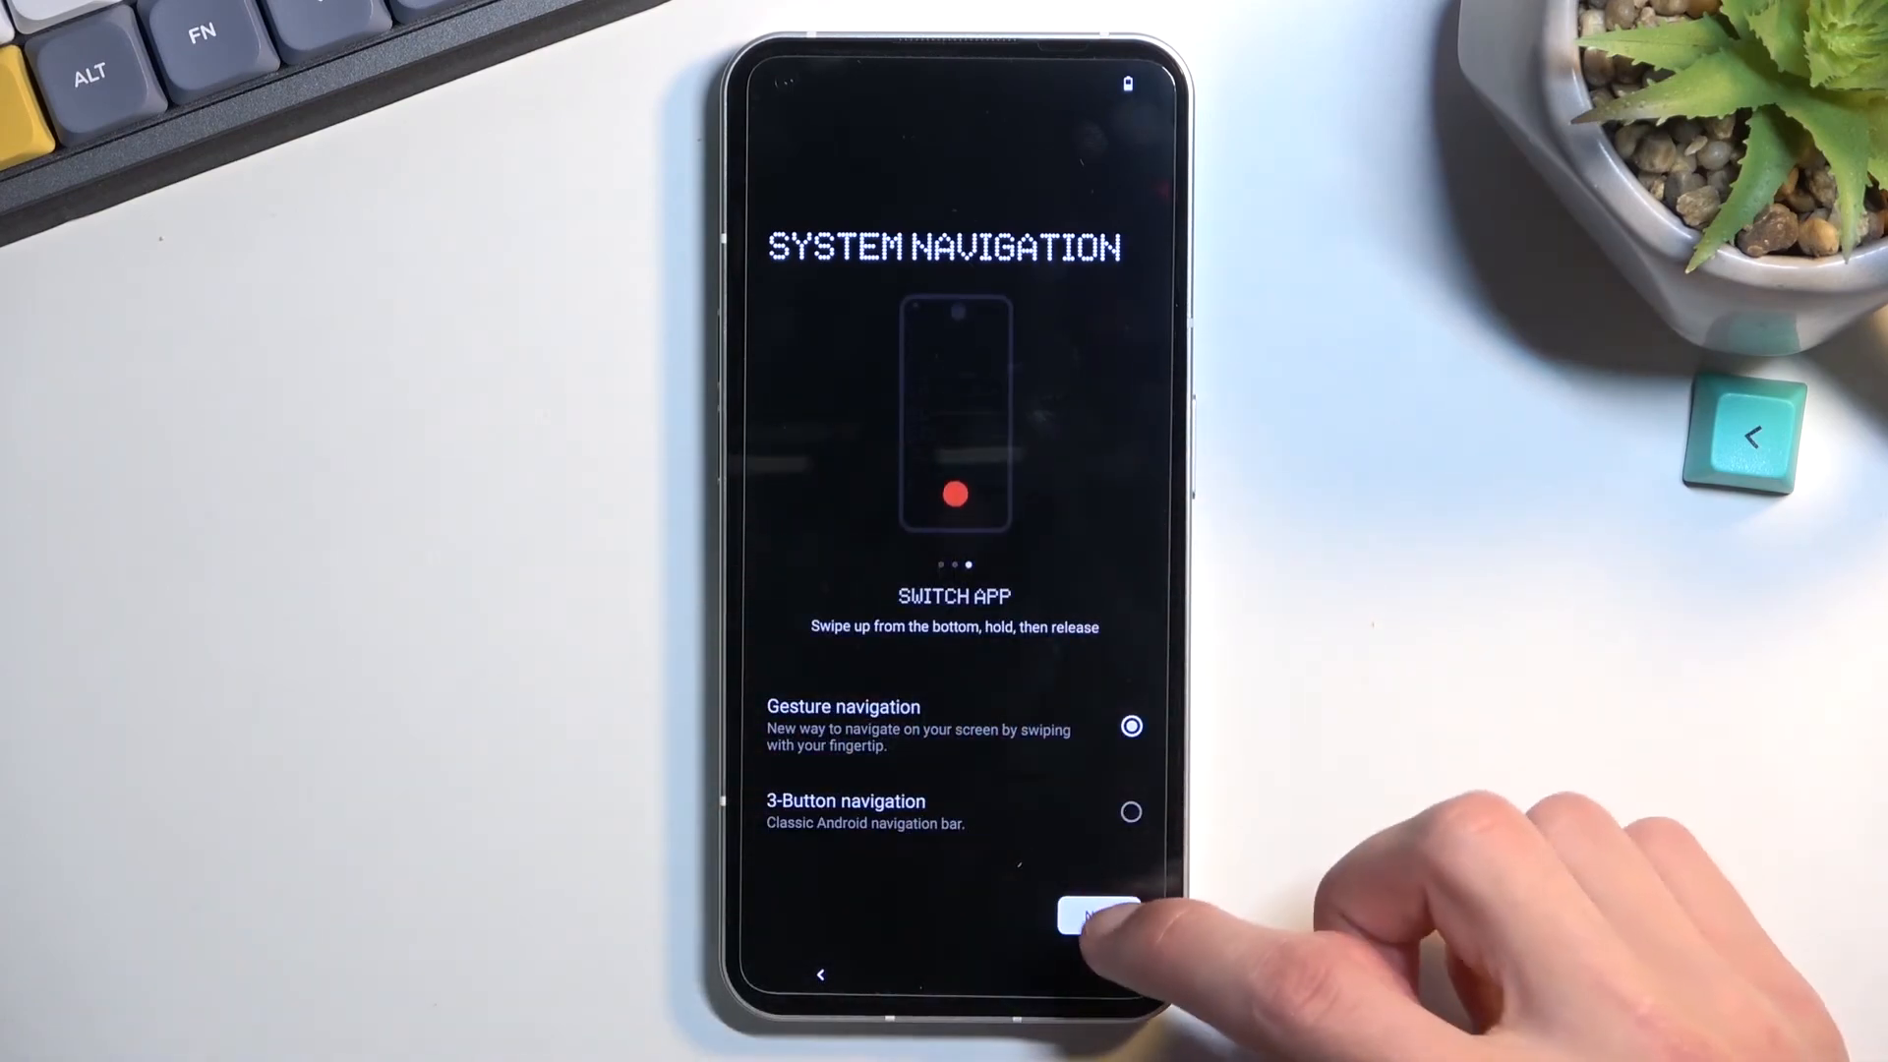
pyautogui.click(1093, 917)
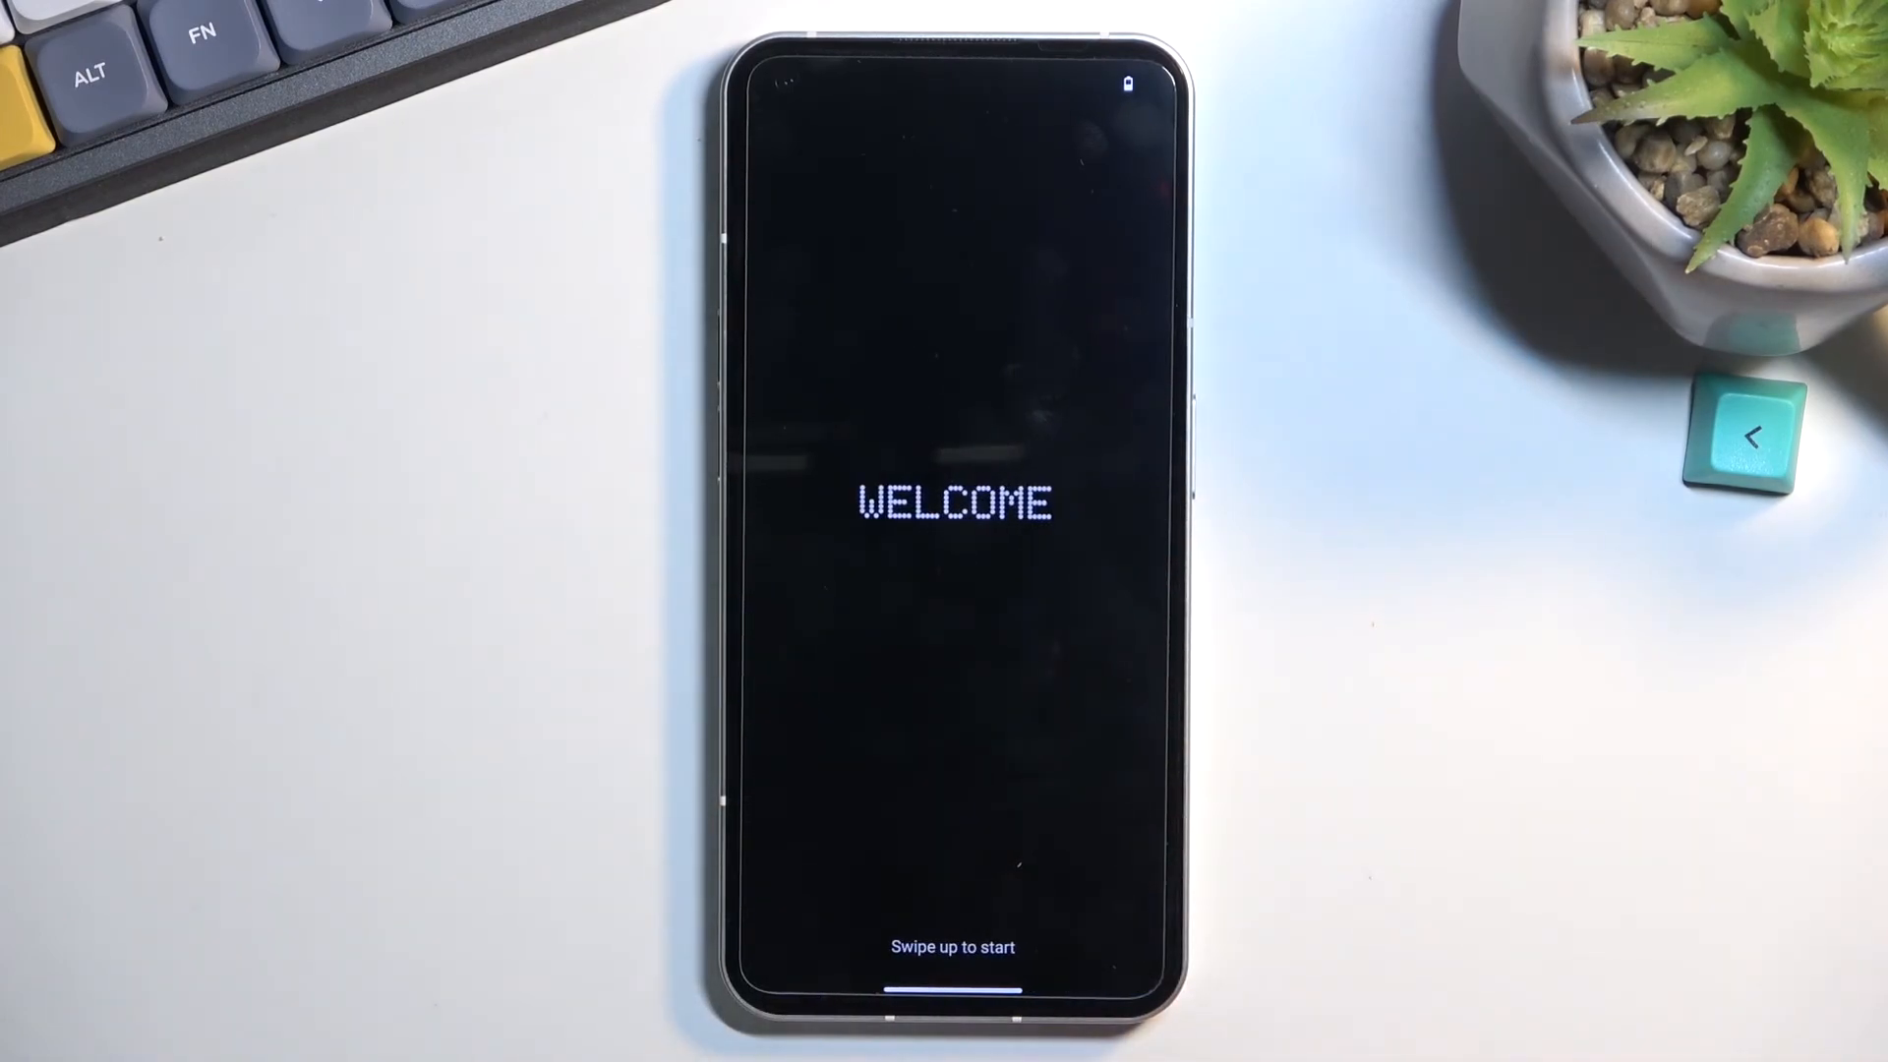